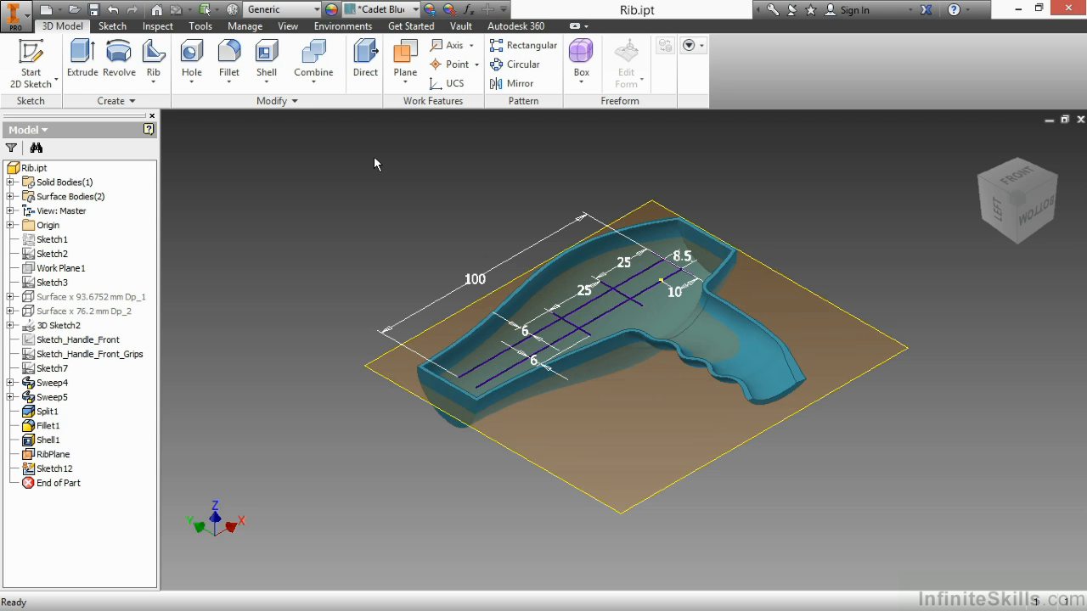
Open Sketch12 for editing to review its dimensioned rib layout lines.
click(112, 25)
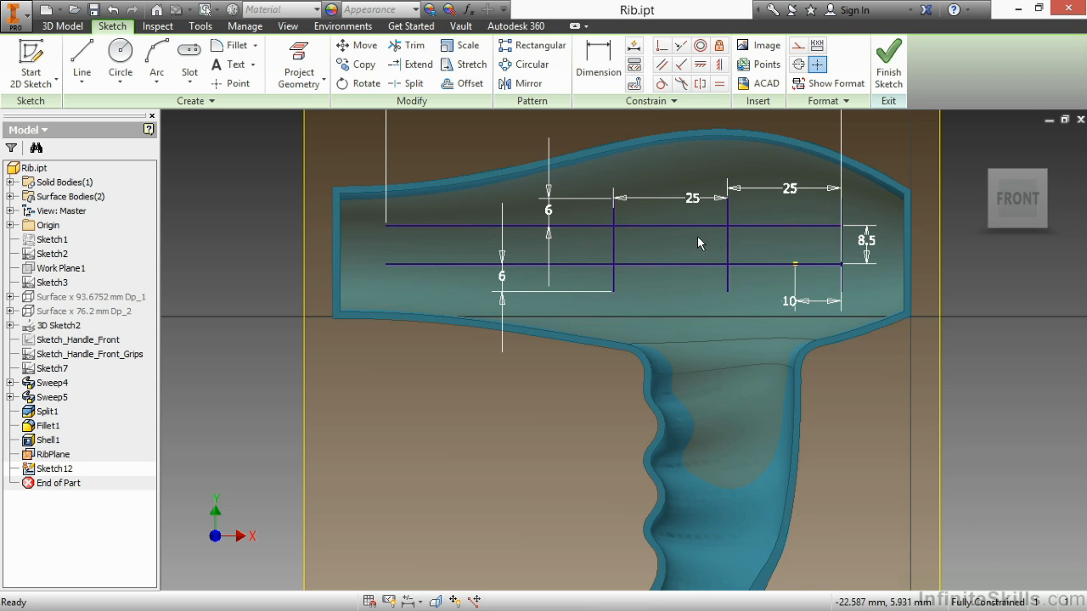
mouse_move(815, 241)
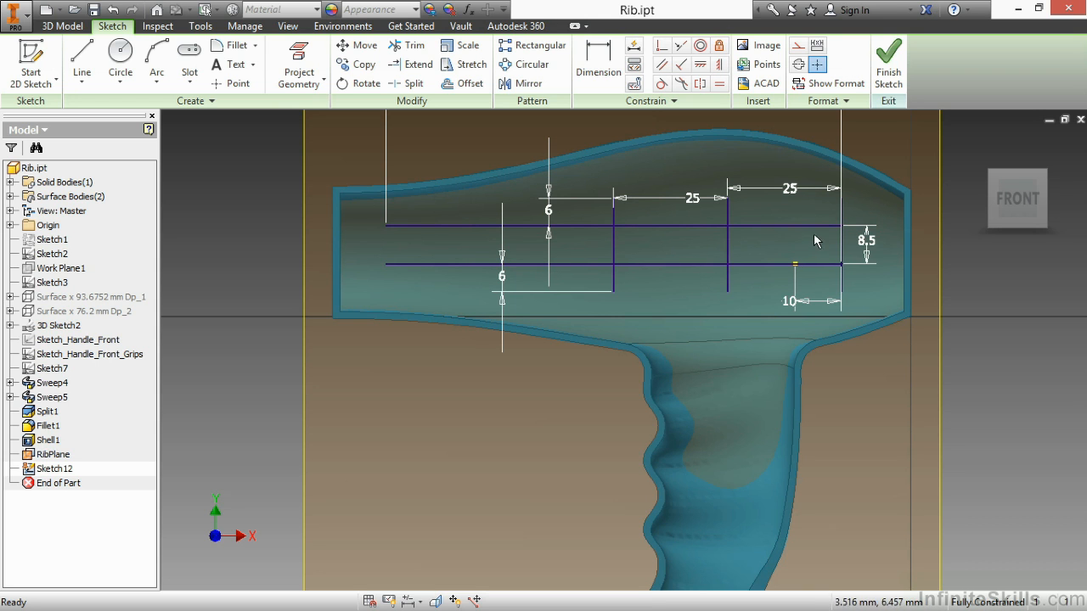
mouse_move(841, 287)
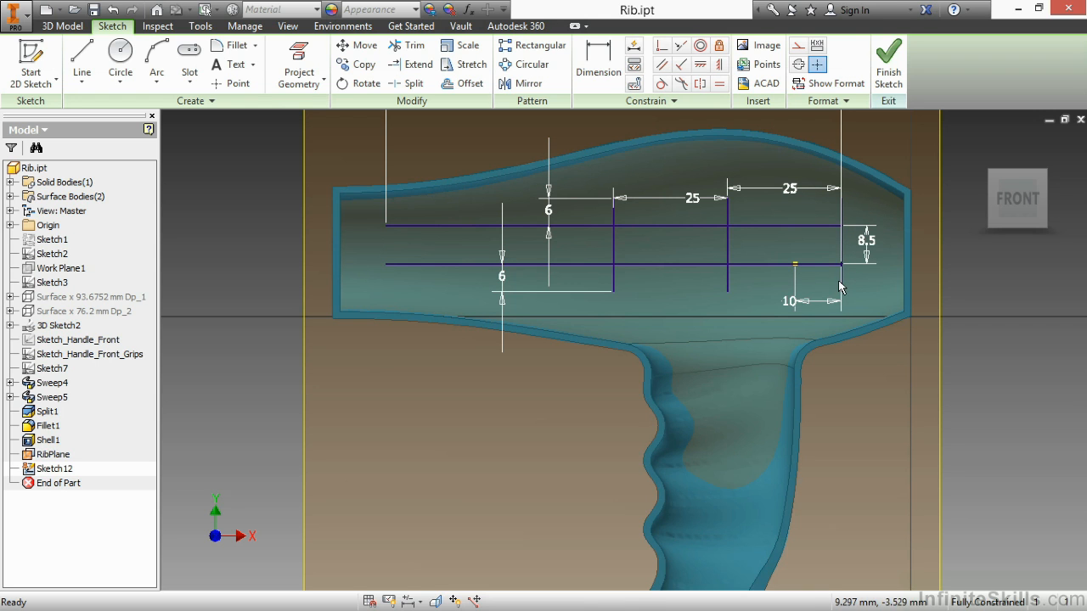
mouse_move(789, 279)
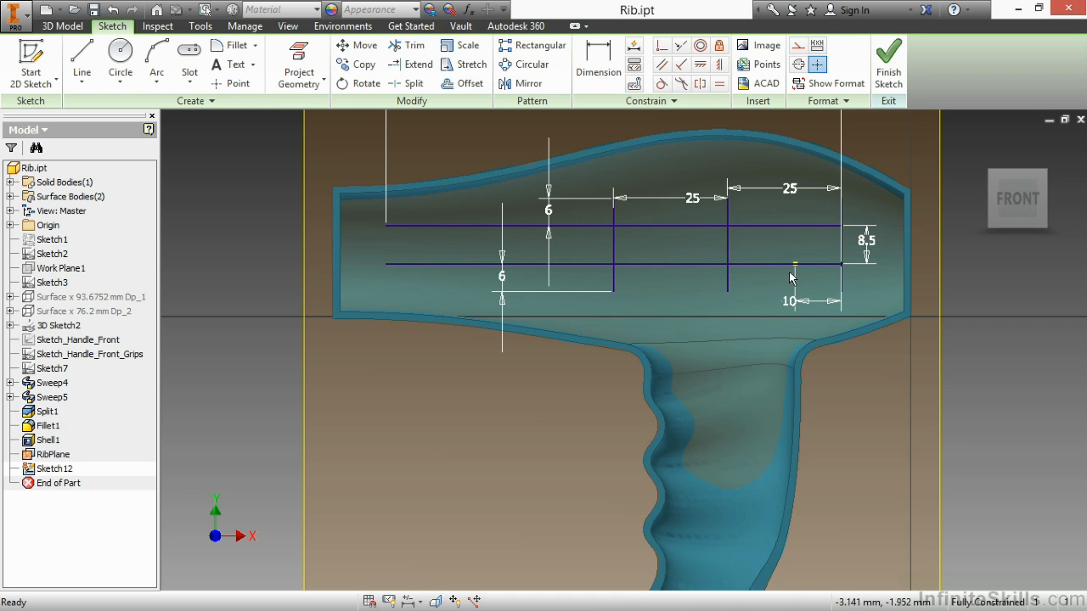
mouse_move(840, 234)
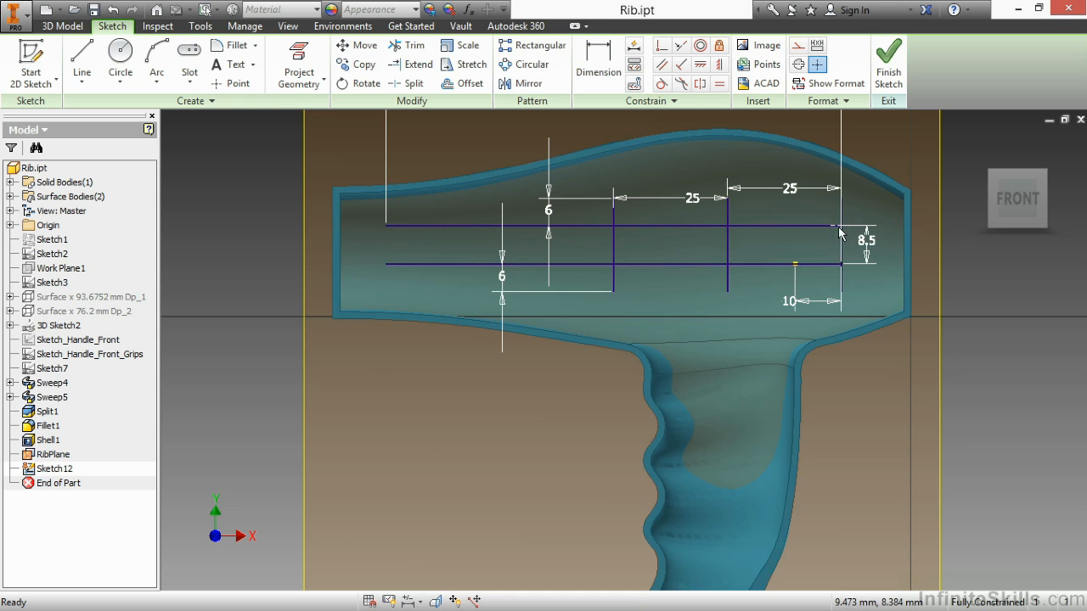
mouse_move(829, 258)
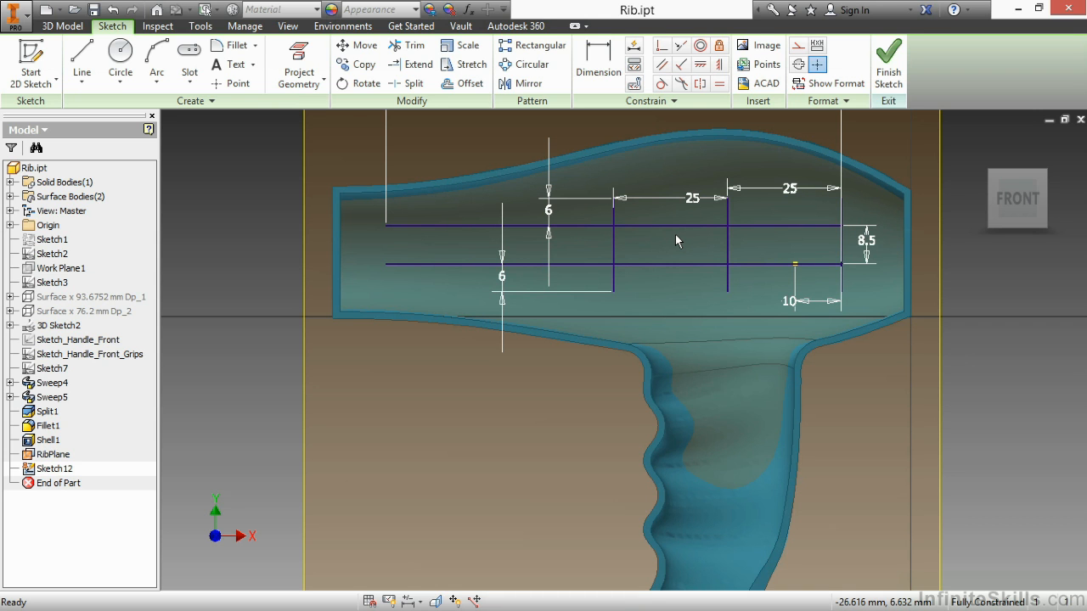
mouse_move(248, 112)
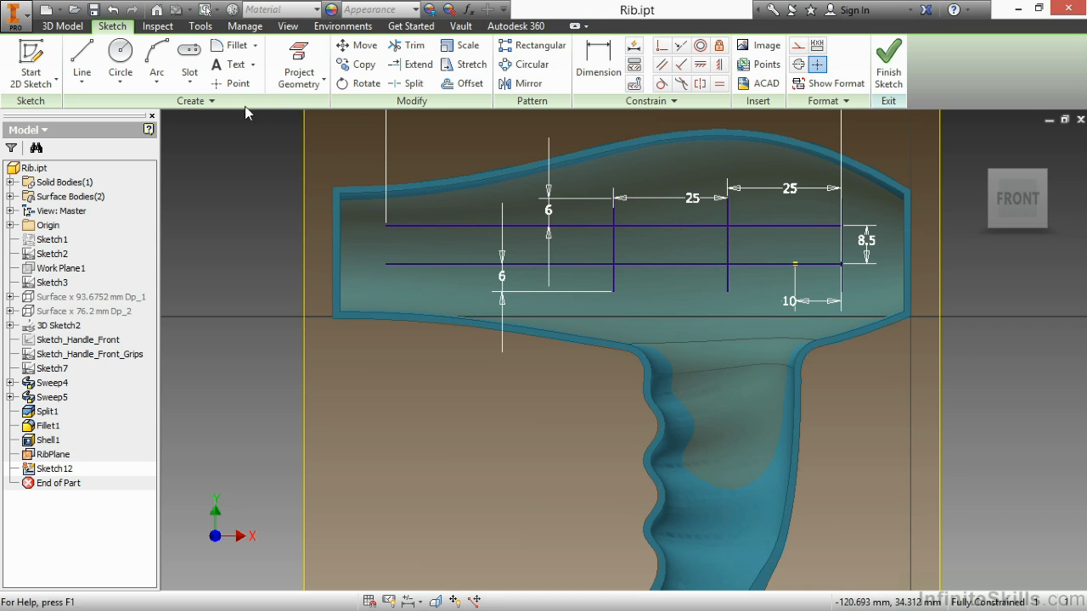
click(238, 84)
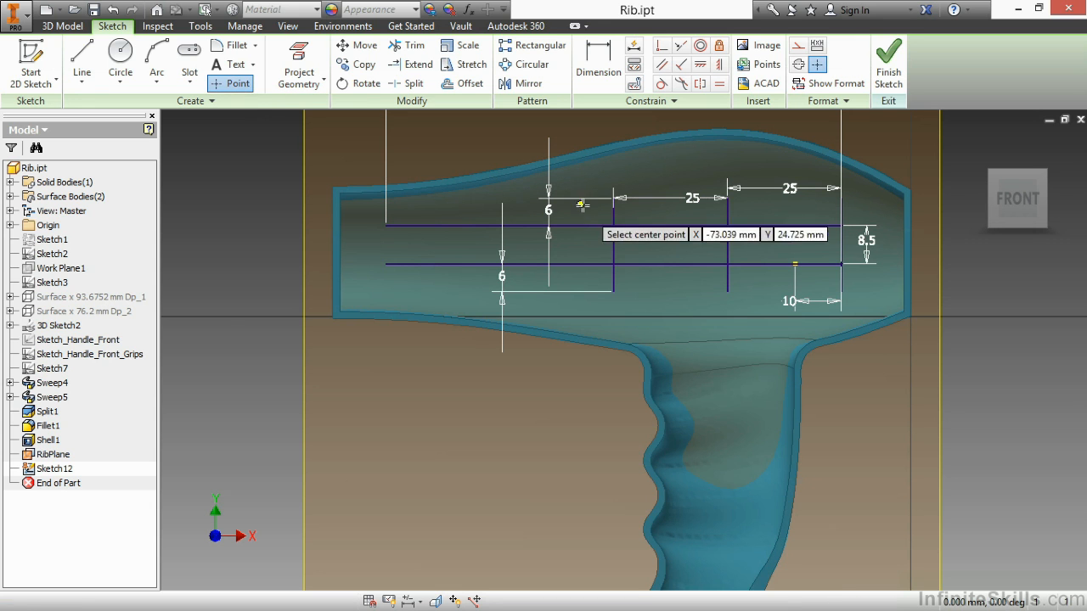
mouse_move(613, 244)
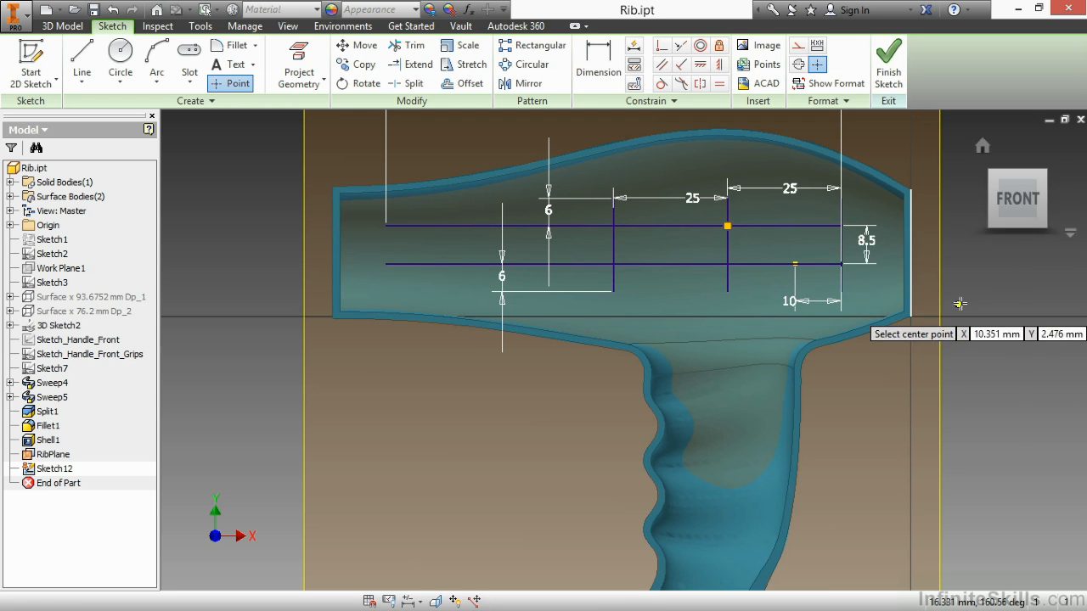
click(727, 227)
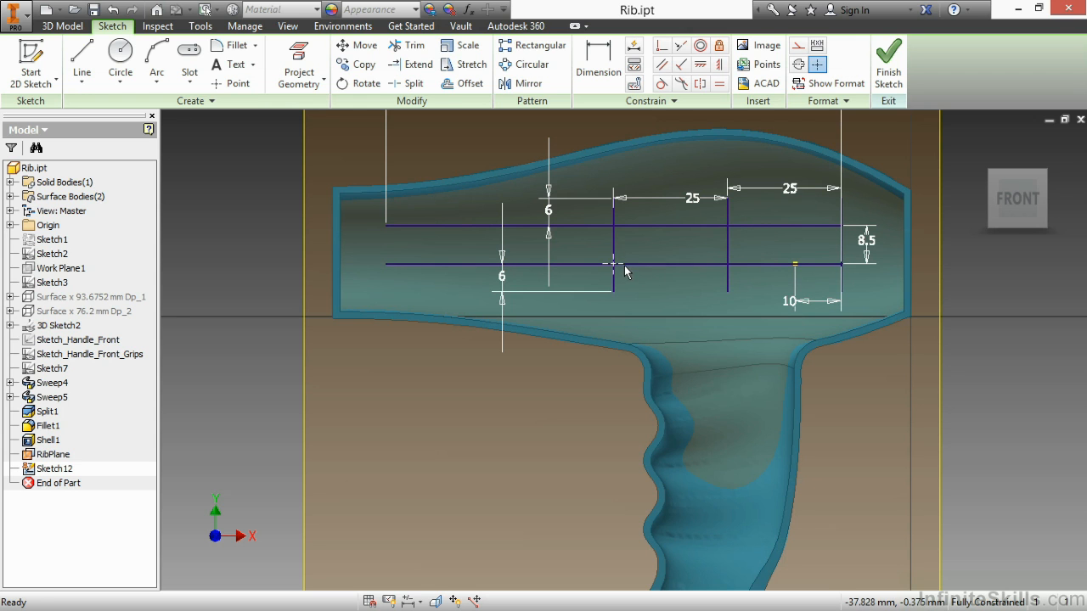
mouse_move(506, 285)
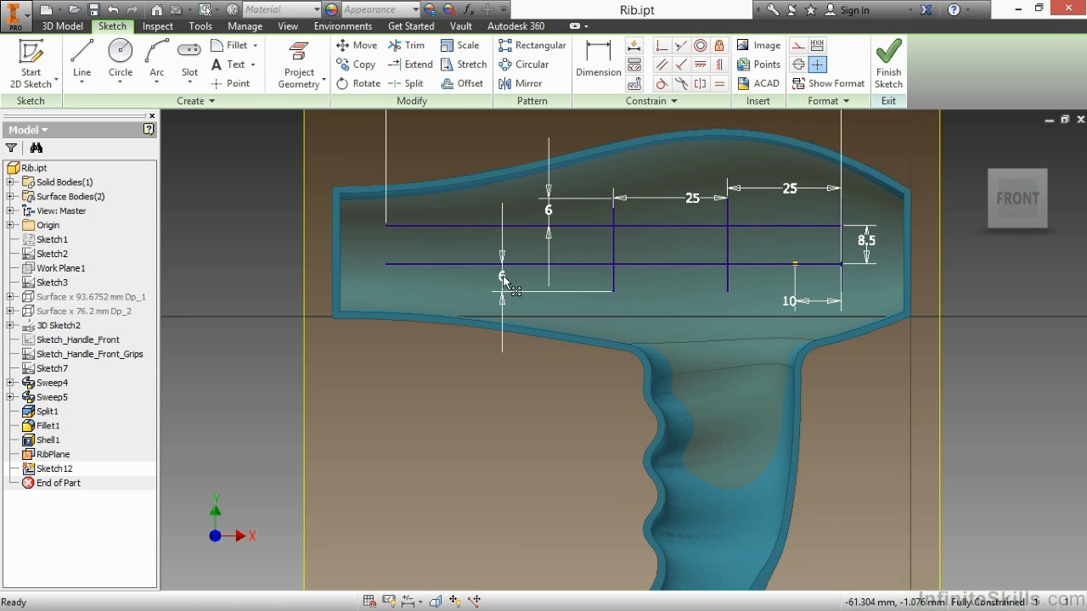
right_click(503, 282)
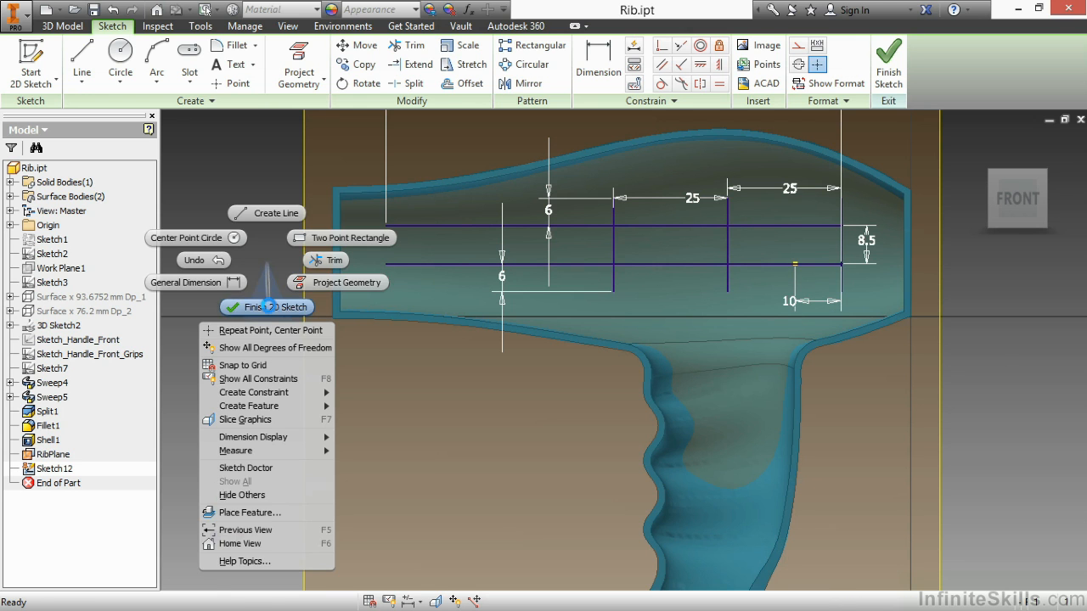
Finish the sketch and expand the Create panel list that holds Rib.
click(273, 305)
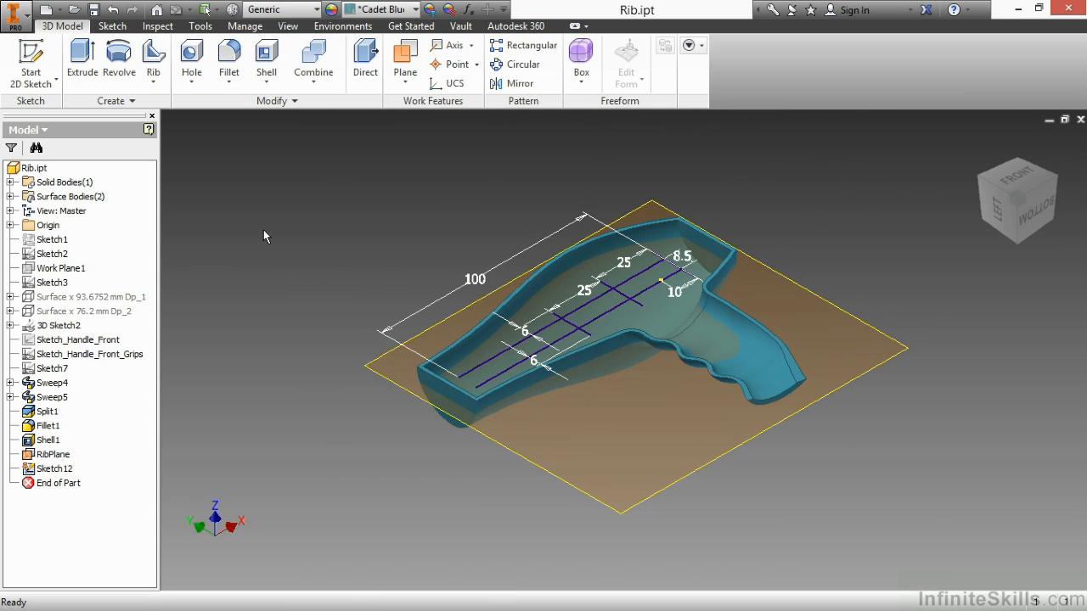
mouse_move(173, 180)
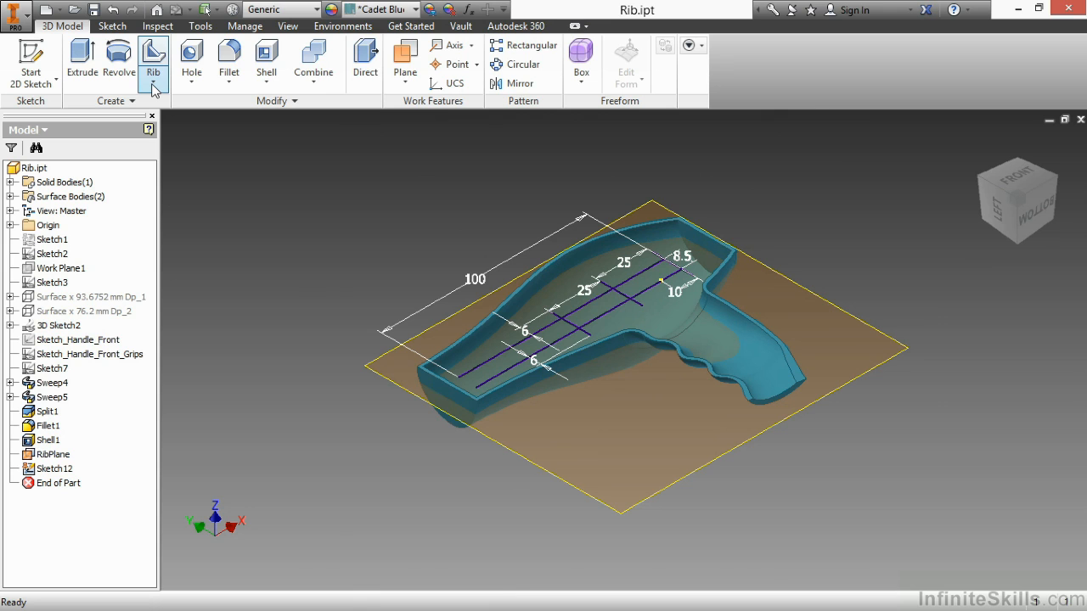
click(153, 88)
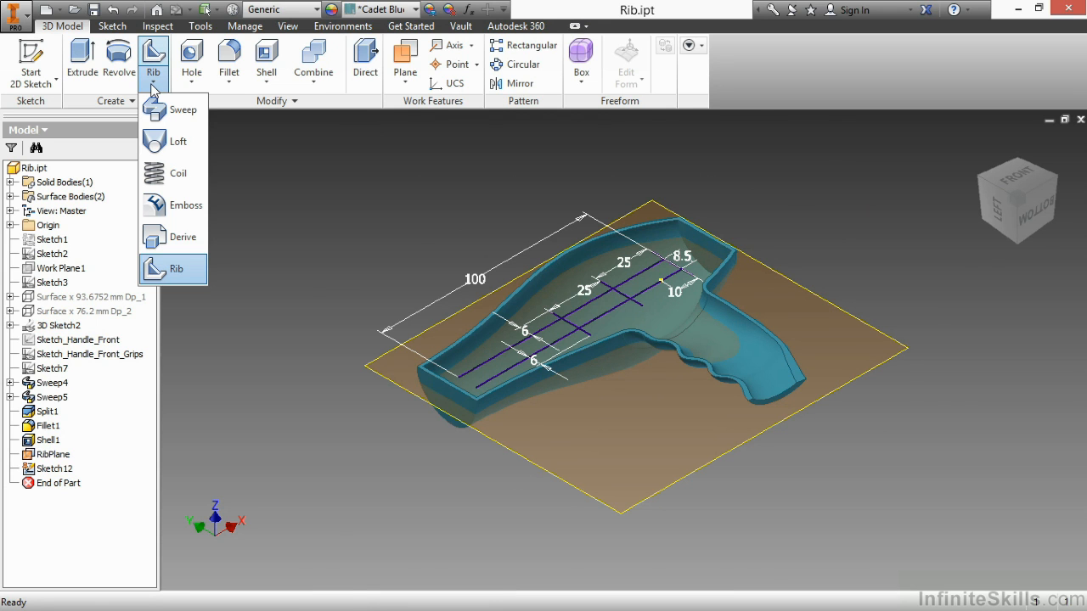
mouse_move(173, 109)
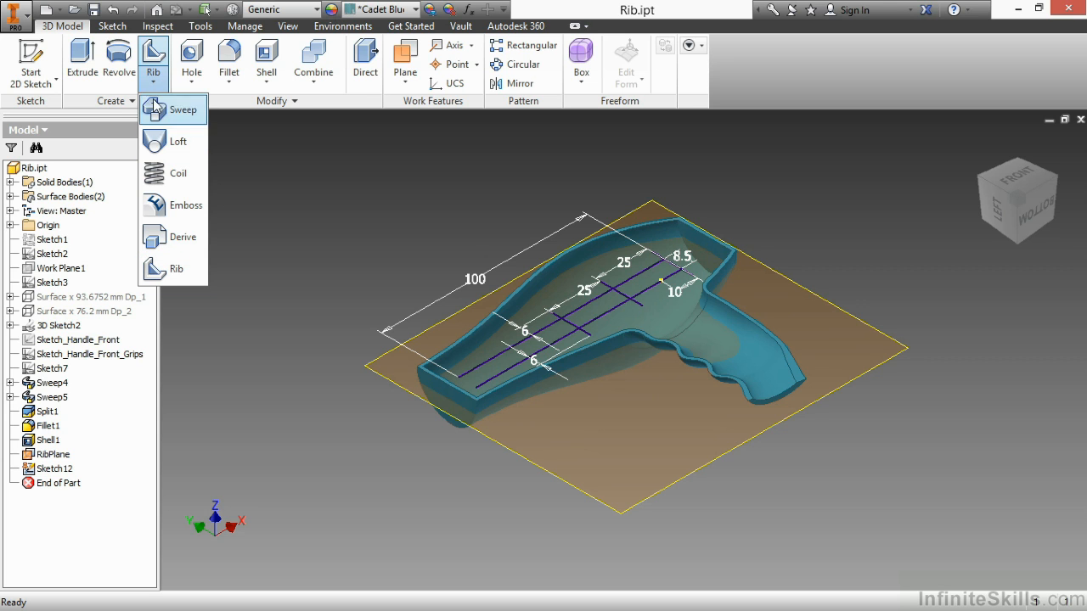
mouse_move(160, 94)
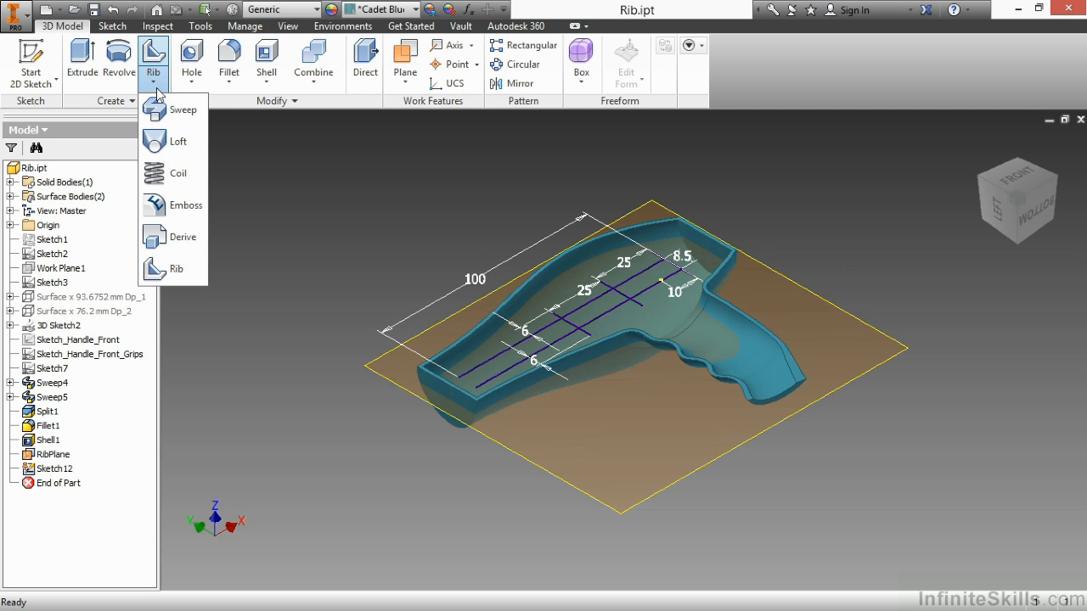
mouse_move(176, 268)
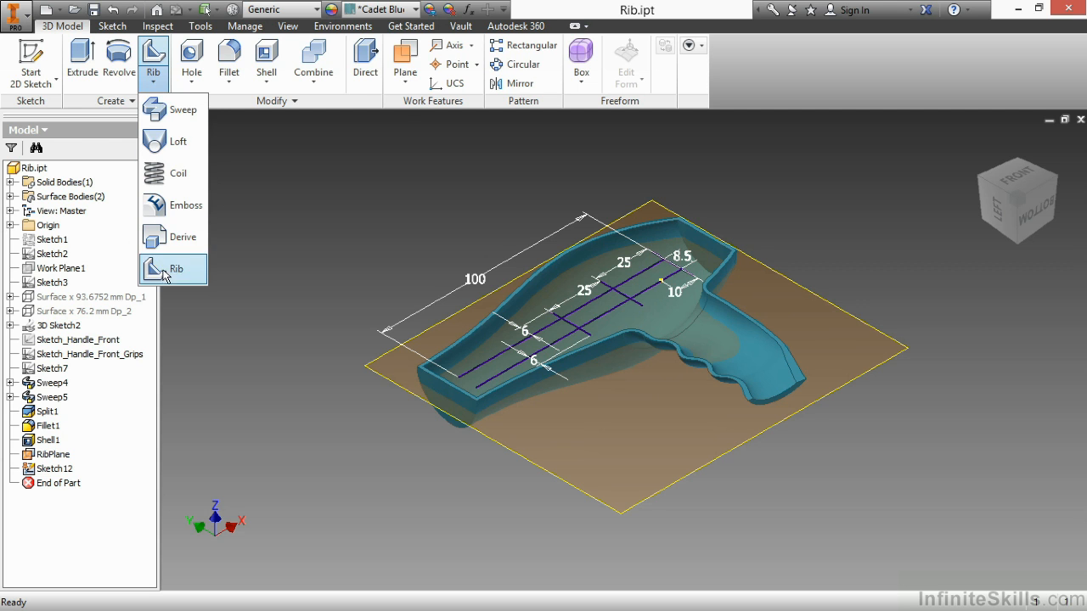
click(177, 268)
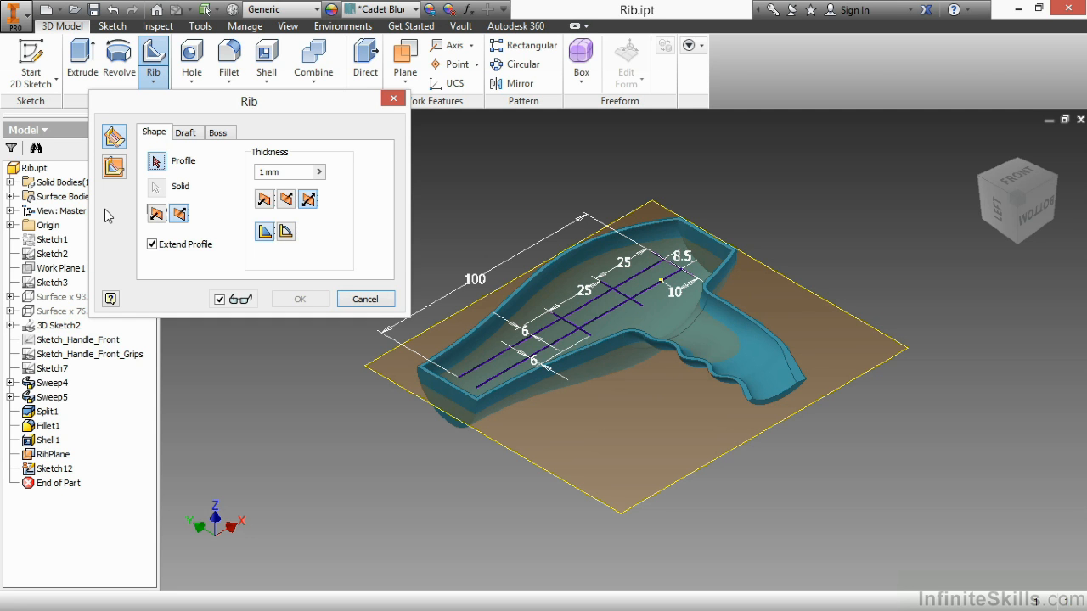
mouse_move(114, 136)
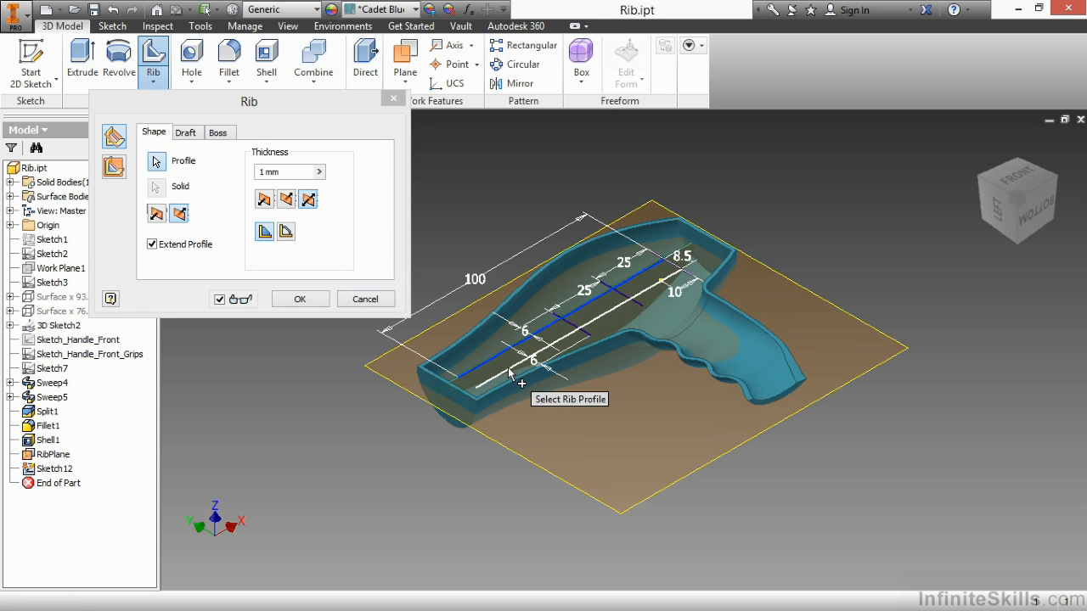
mouse_move(619, 306)
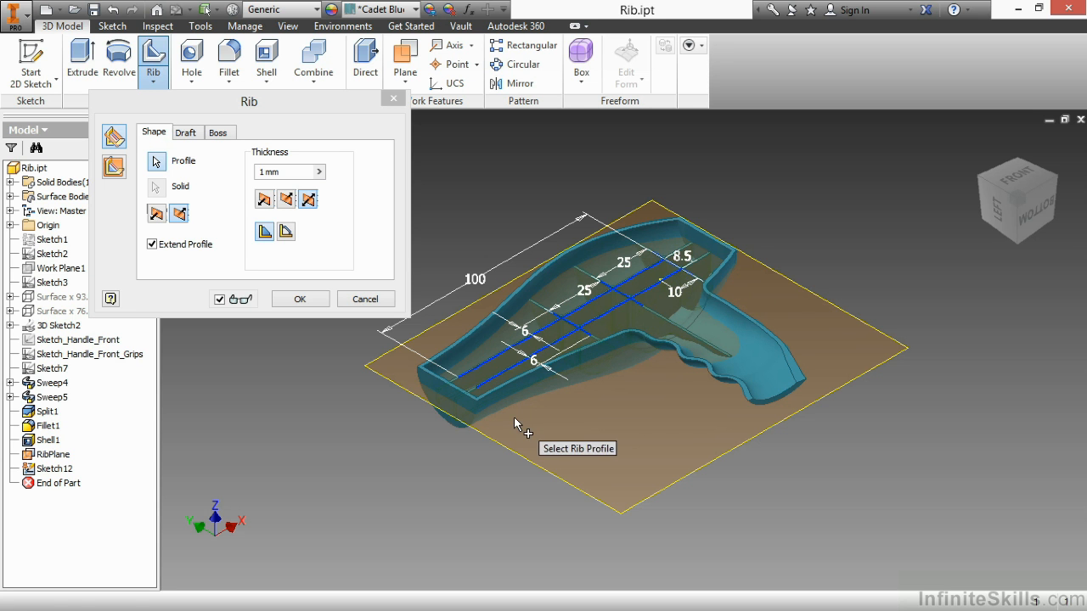
drag(527, 424, 537, 451)
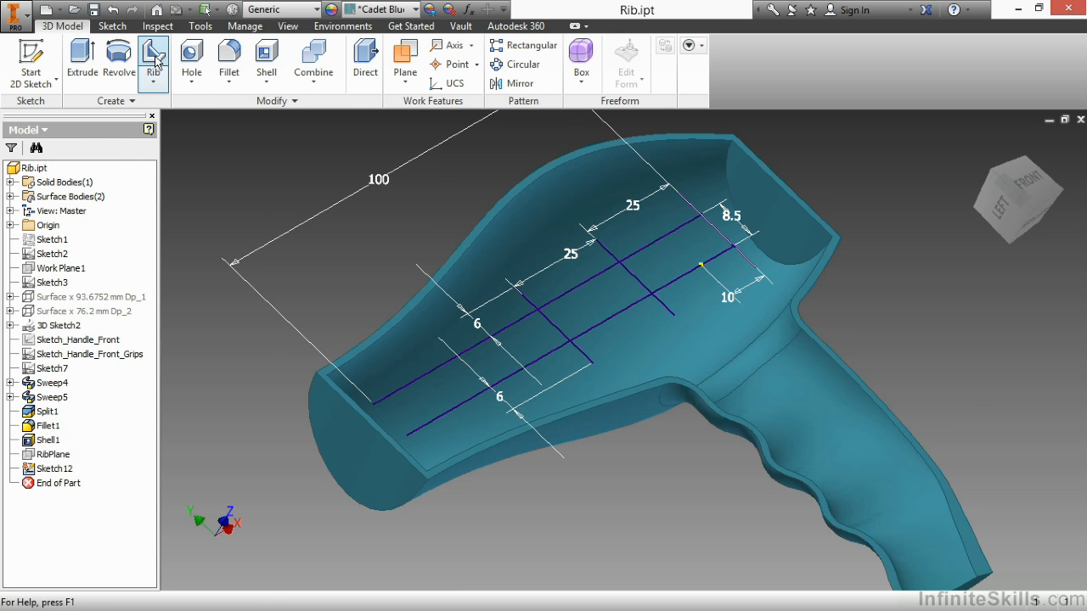
Start the Rib feature and pick the Sketch12 grid lines as profiles.
click(153, 59)
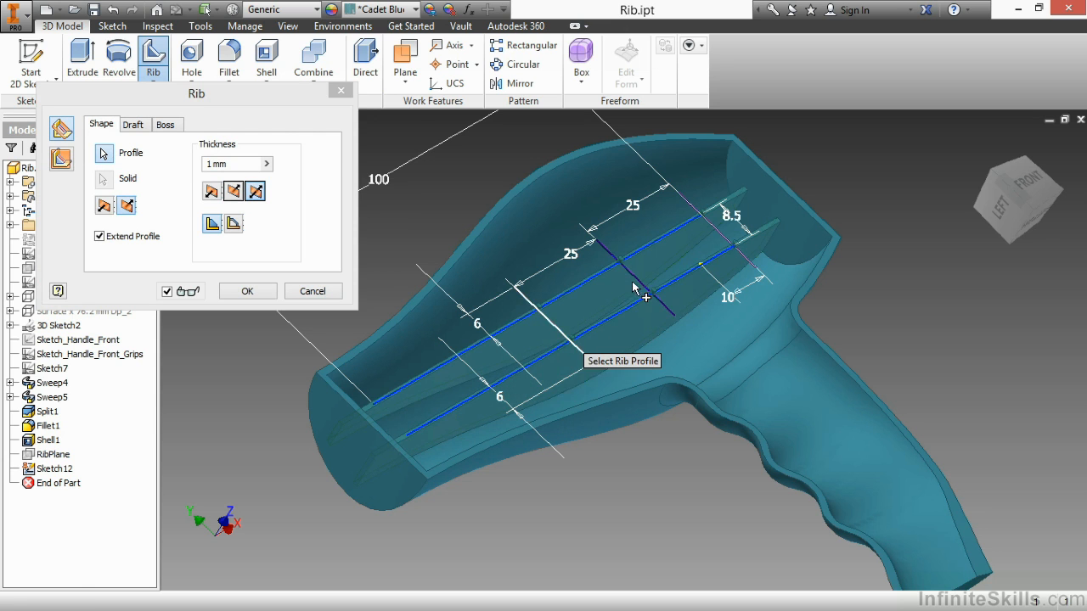
mouse_move(721, 238)
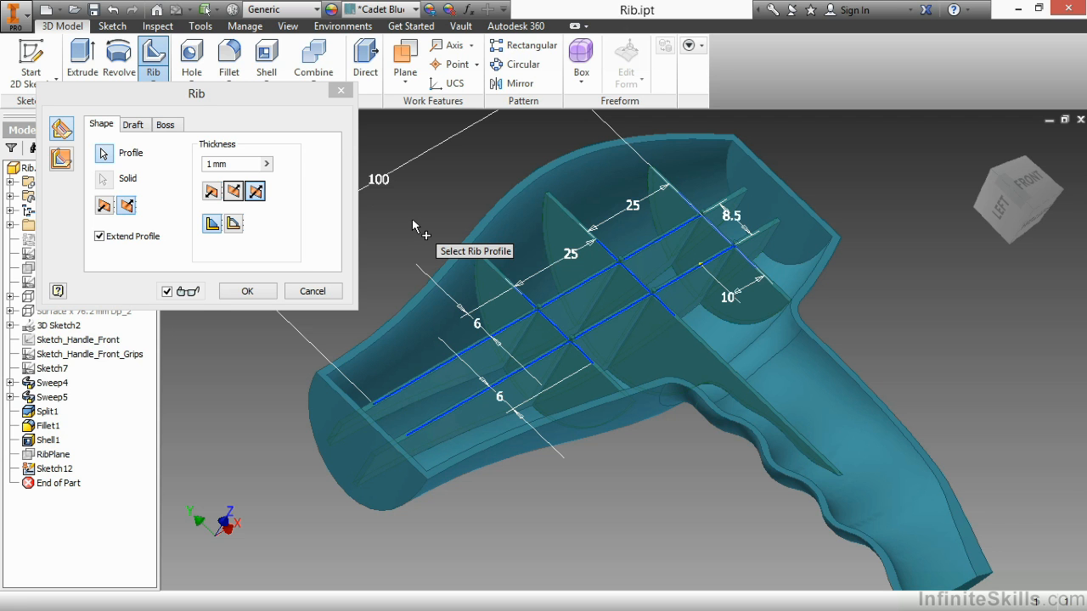
mouse_move(506, 302)
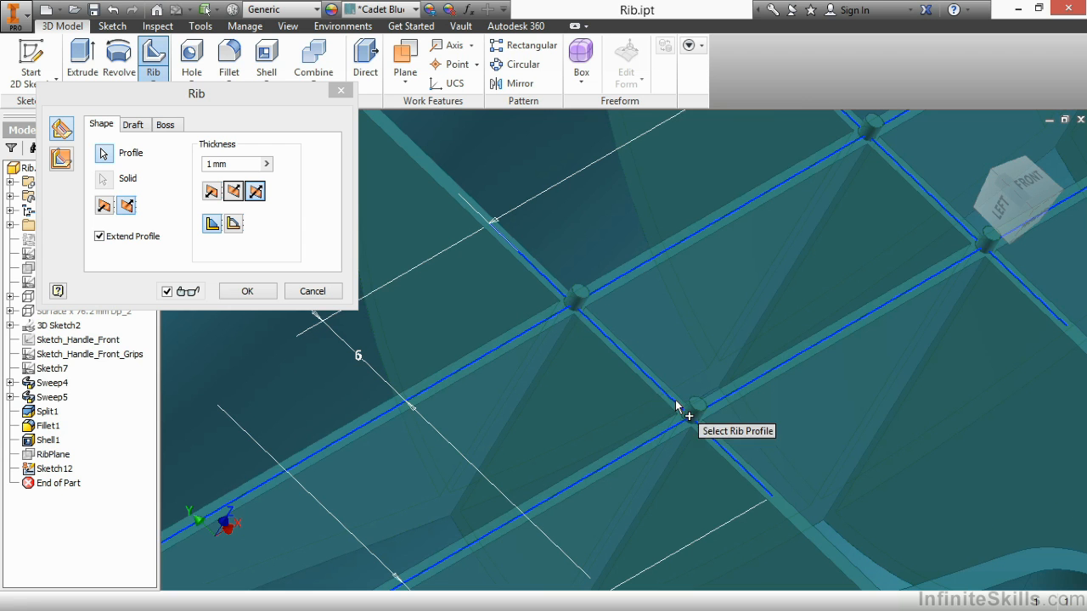
mouse_move(676, 333)
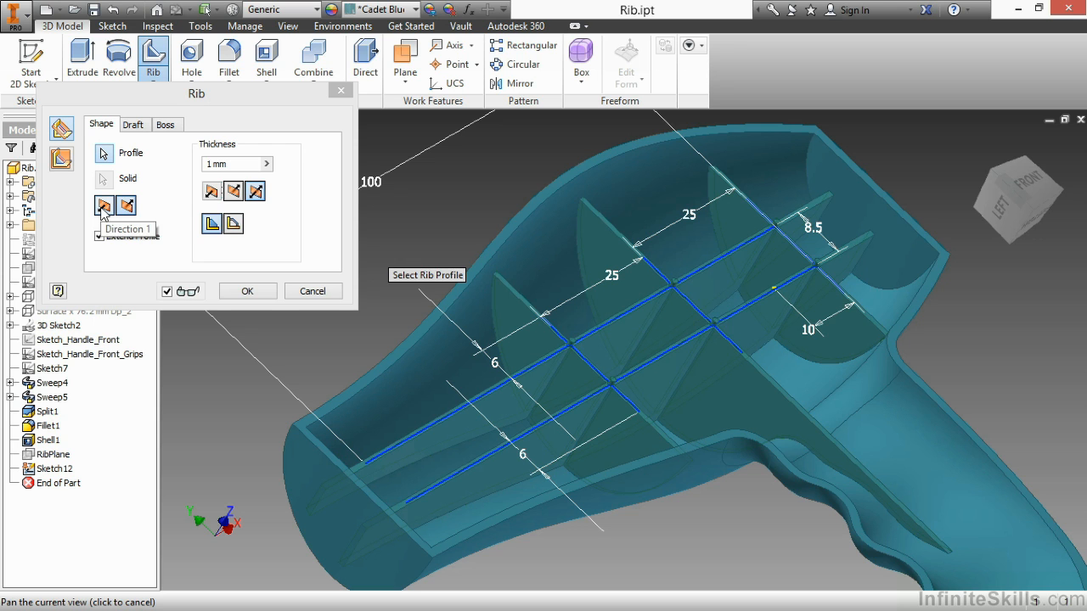
mouse_move(127, 205)
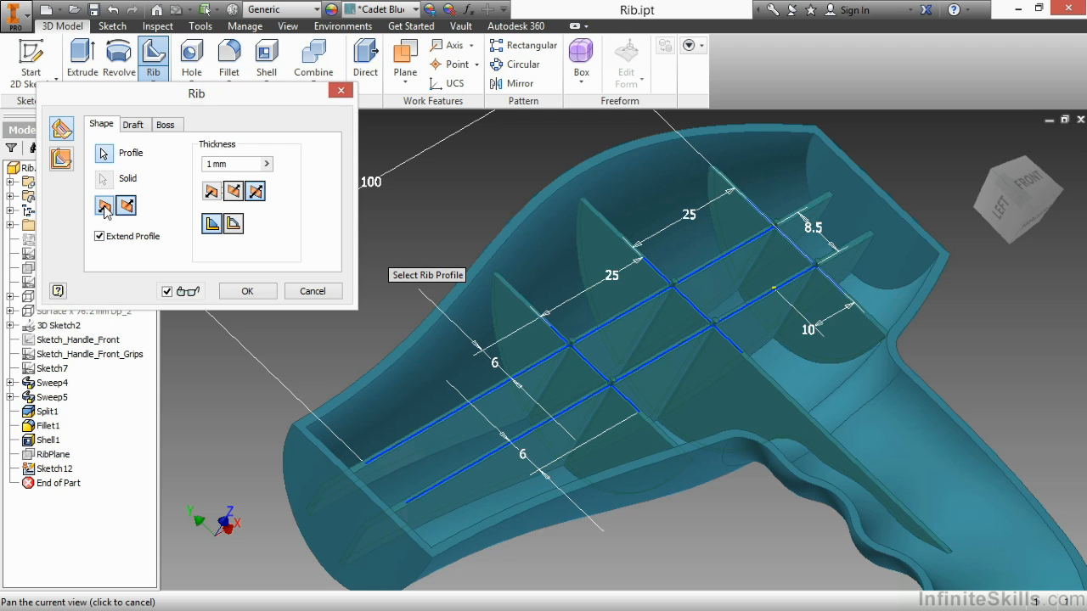
Flip the rib direction, toggle Extend Profile back on, and deselect the middle cross line.
click(126, 205)
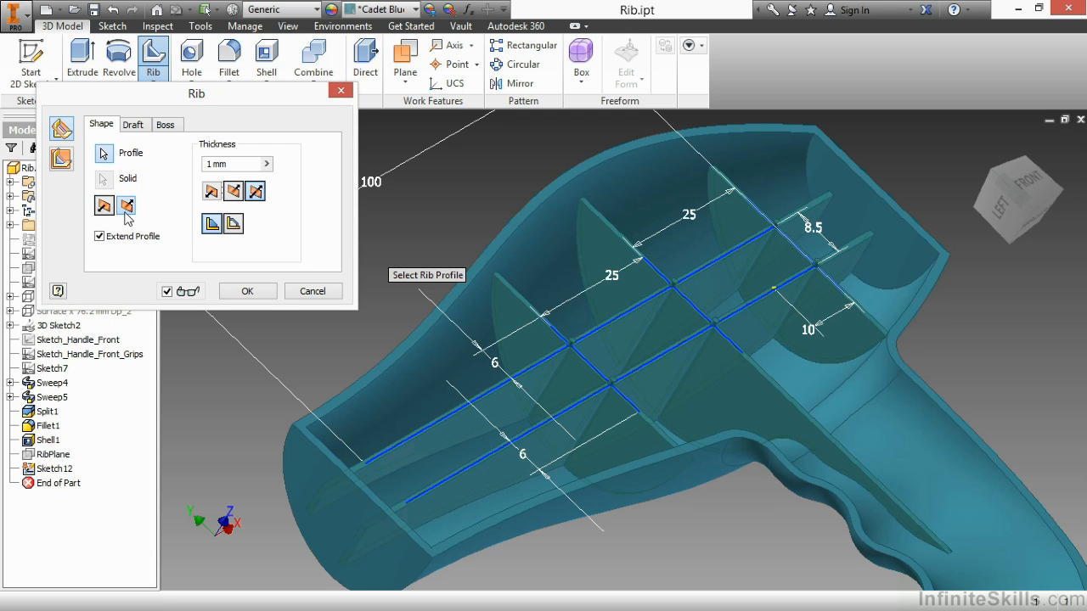
mouse_move(126, 207)
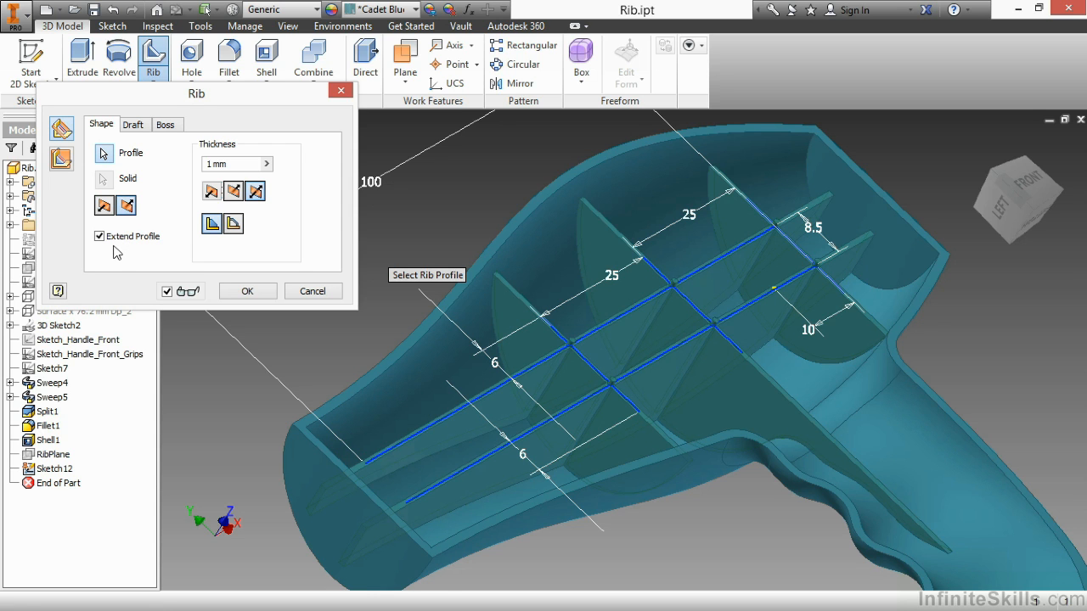
click(98, 236)
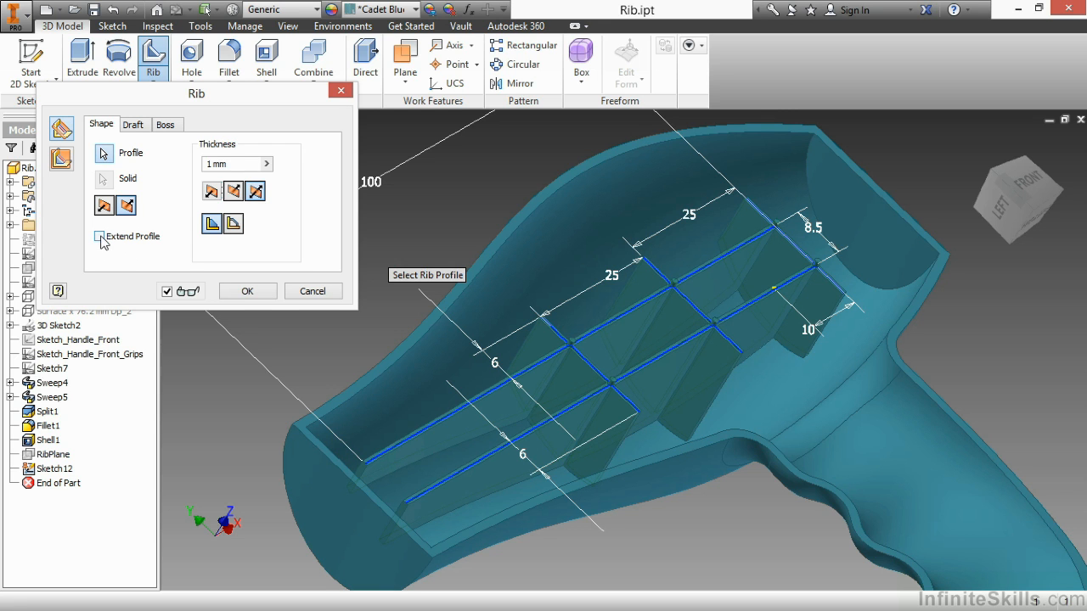
click(99, 236)
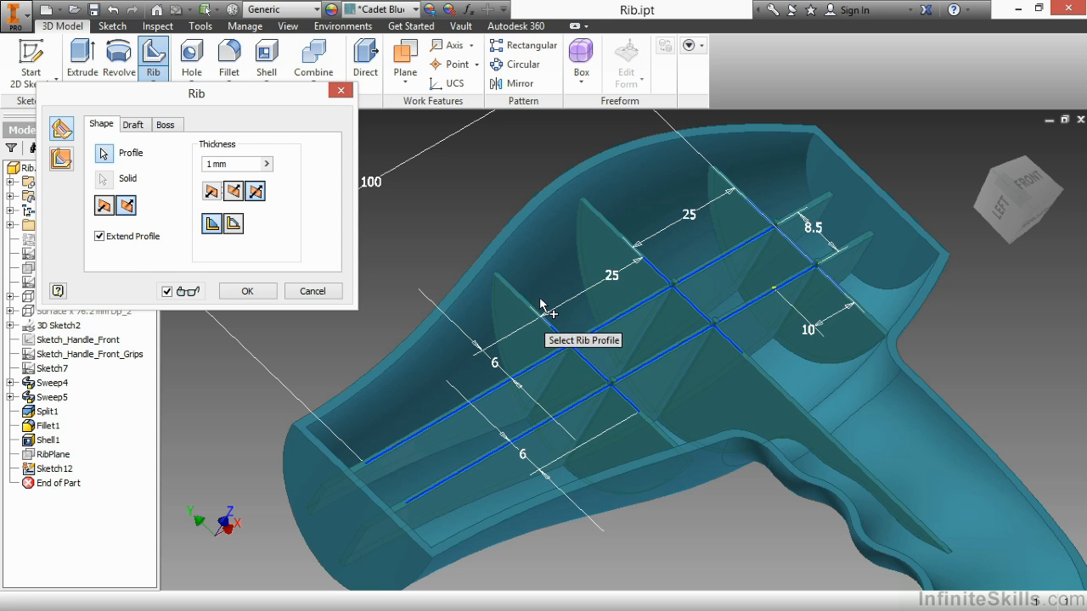
mouse_move(543, 321)
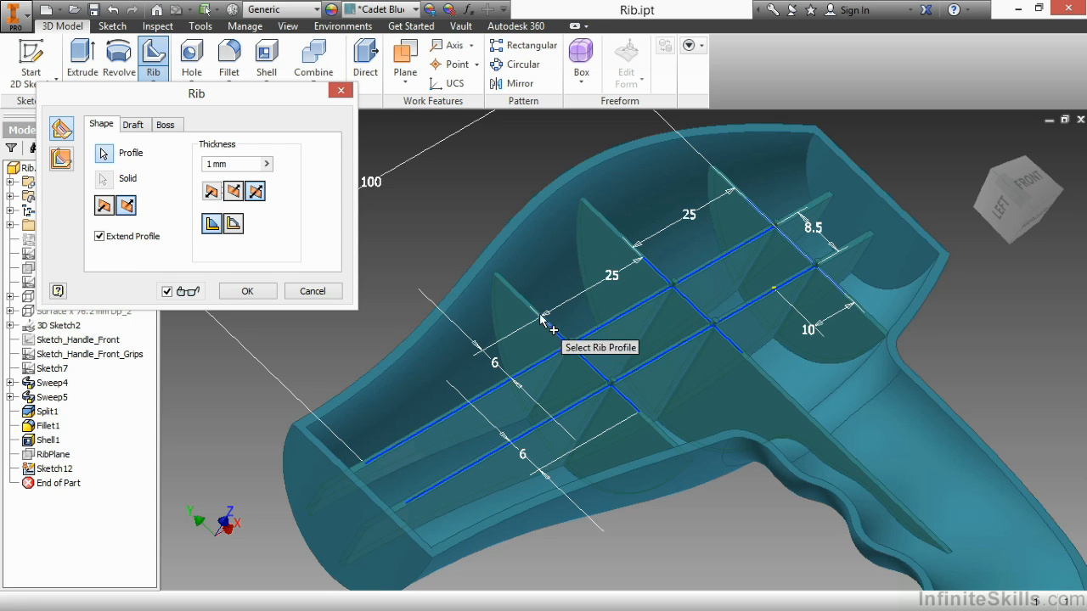
mouse_move(613, 261)
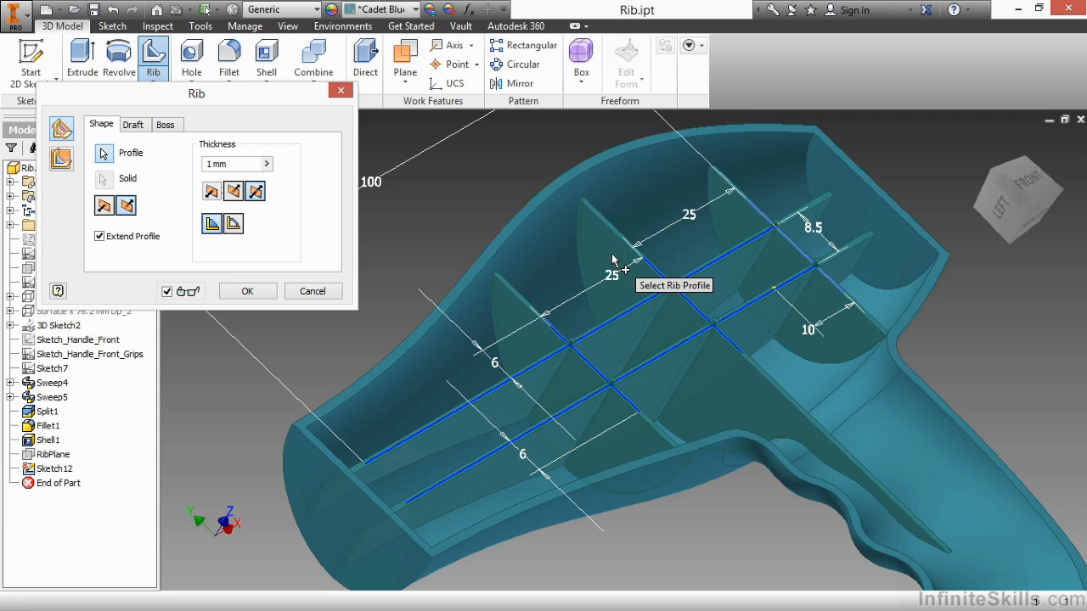
mouse_move(244, 252)
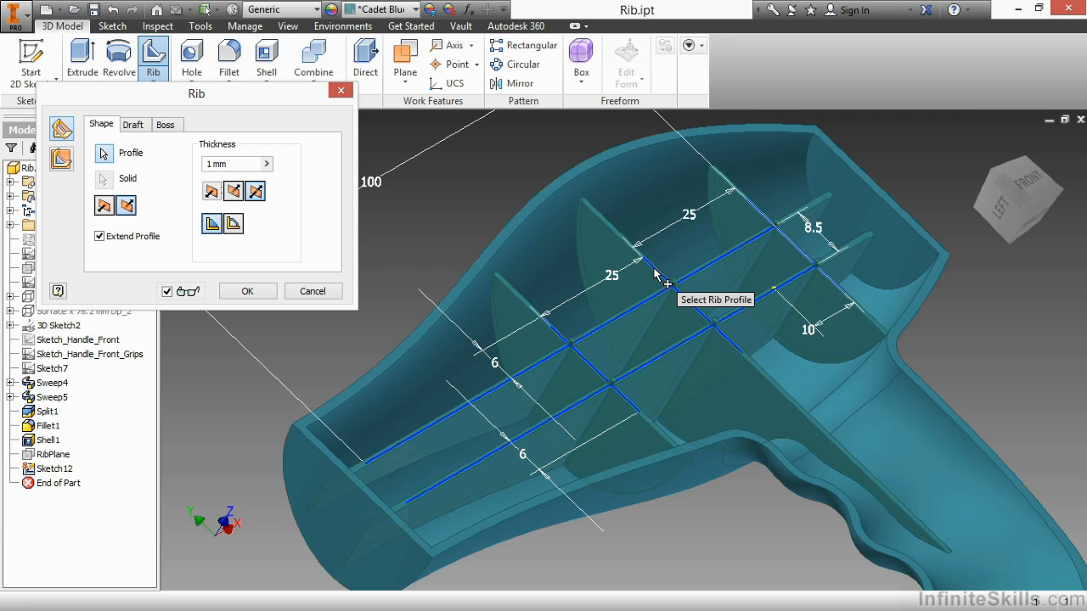
mouse_move(547, 265)
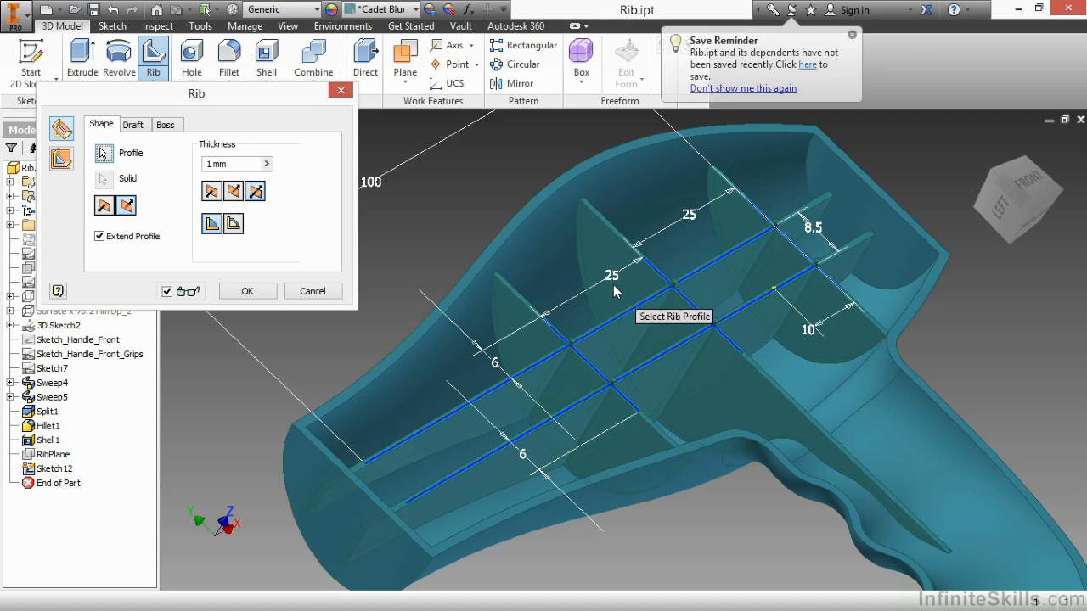
mouse_move(659, 272)
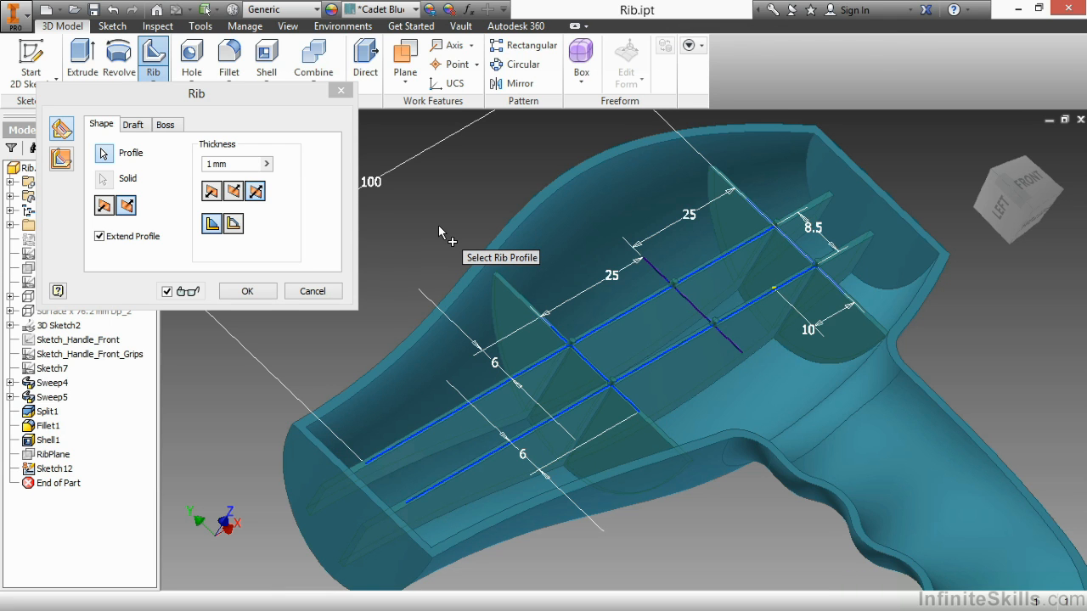
click(229, 163)
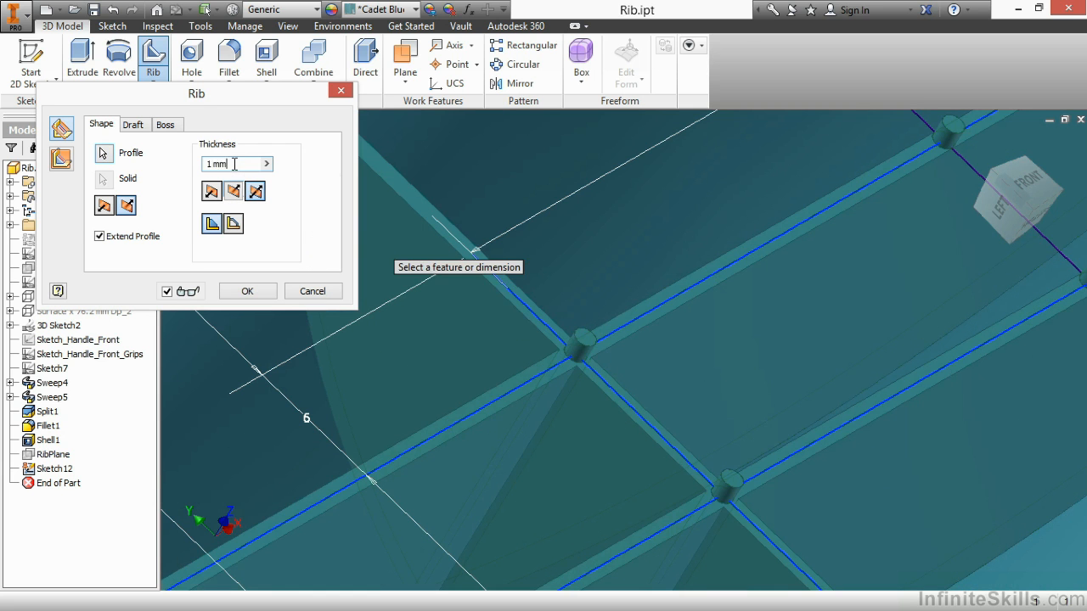
Set rib thickness to 1.5 mm and try a finite depth of 10.
triple_click(224, 163)
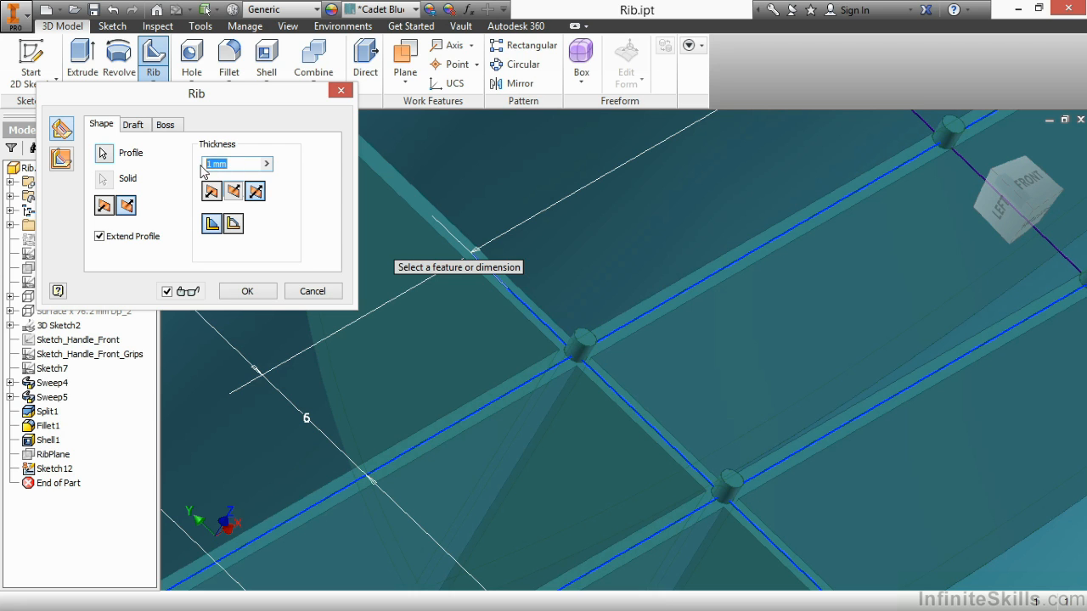
text(1.5)
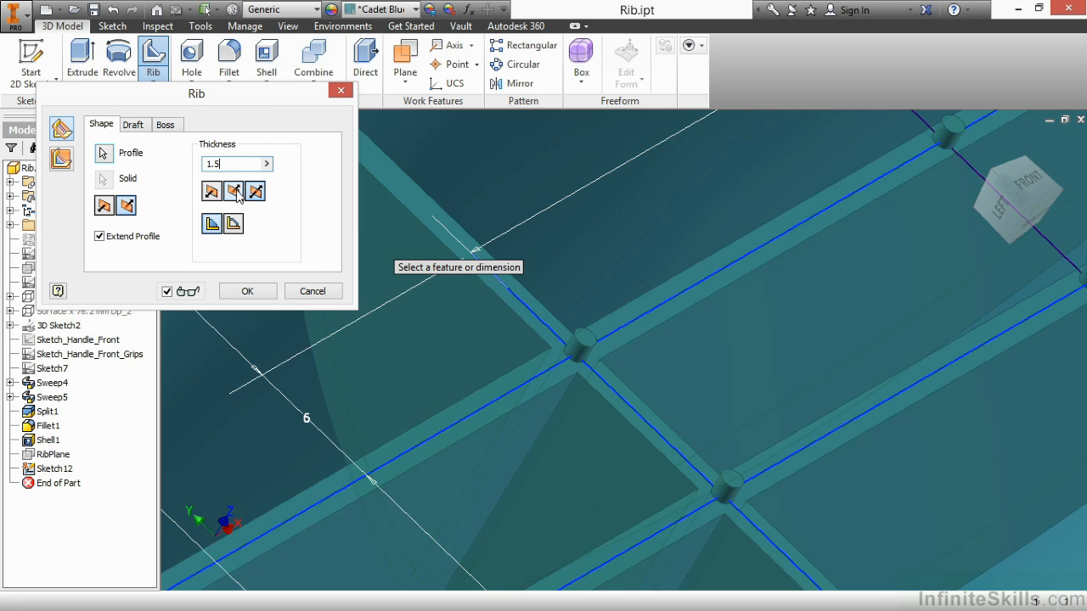
mouse_move(212, 224)
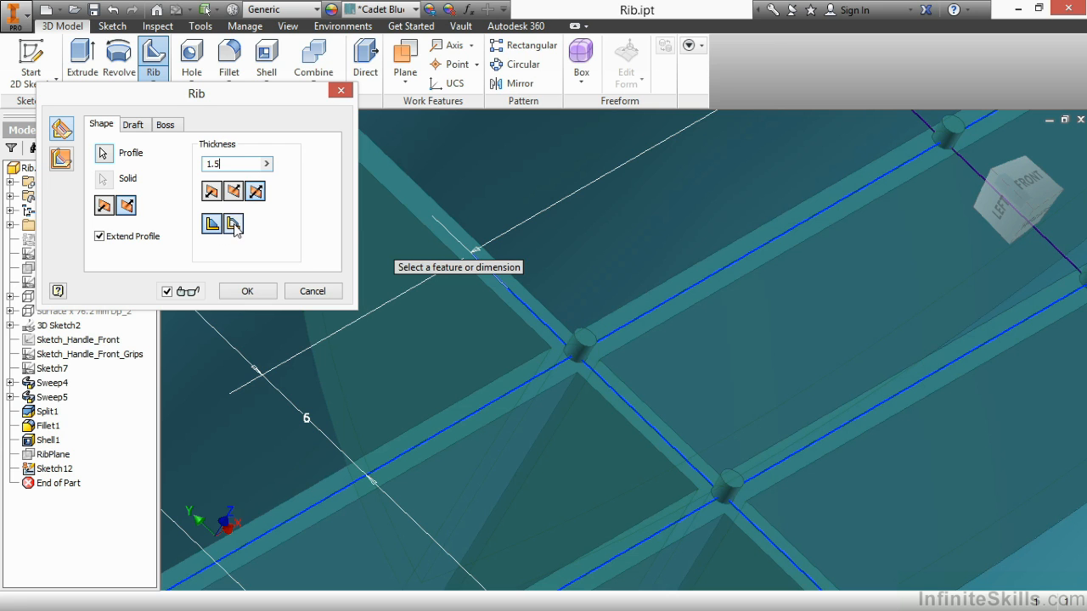
click(234, 225)
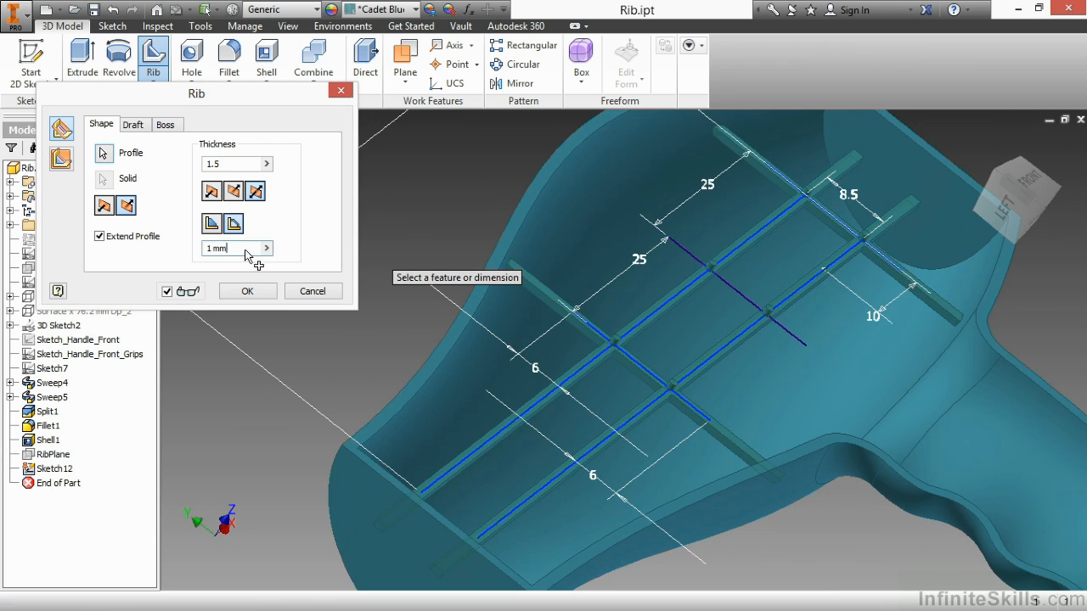
text(10)
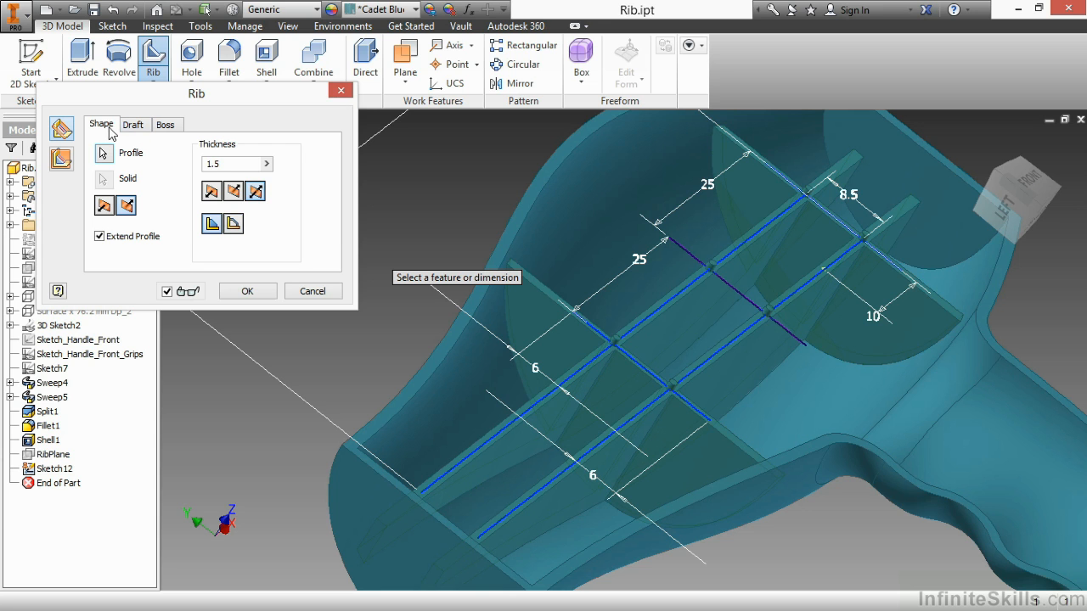
Enter a 1° draft angle and hold the rib thickness at the root.
click(132, 126)
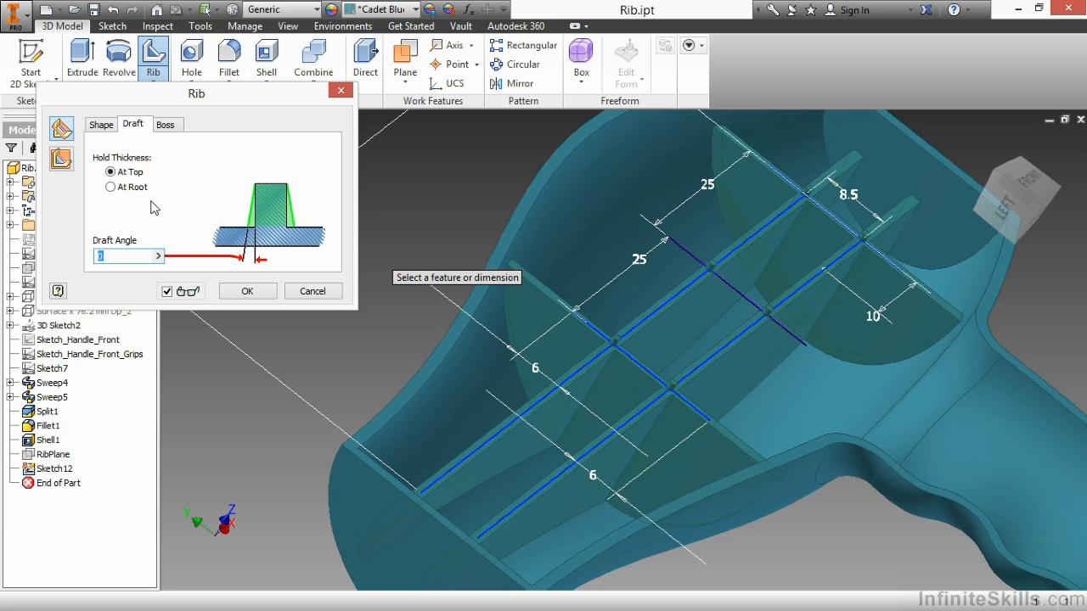
text(1)
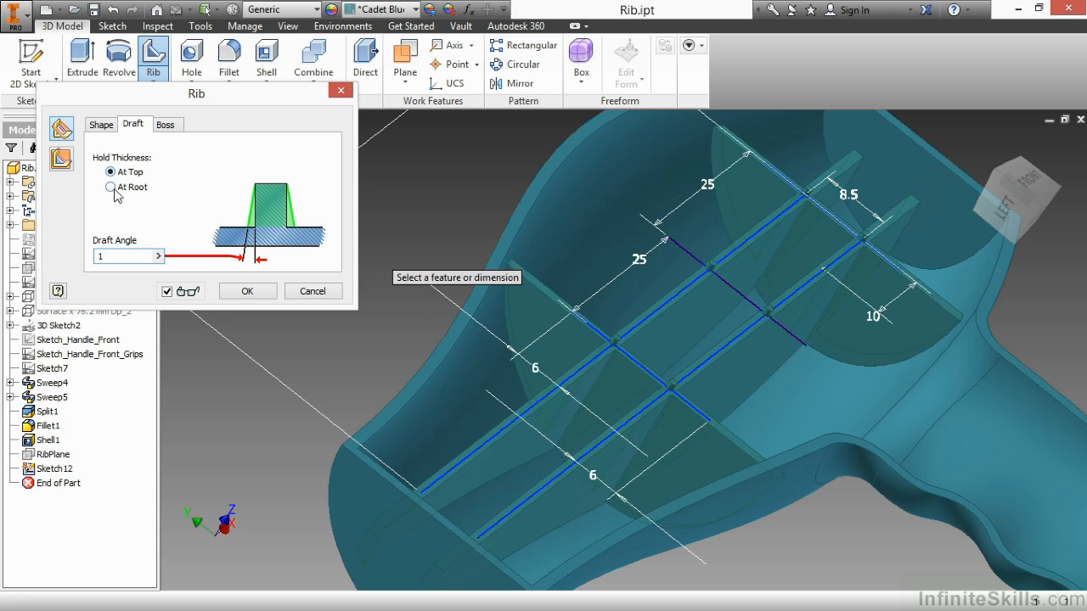
click(110, 187)
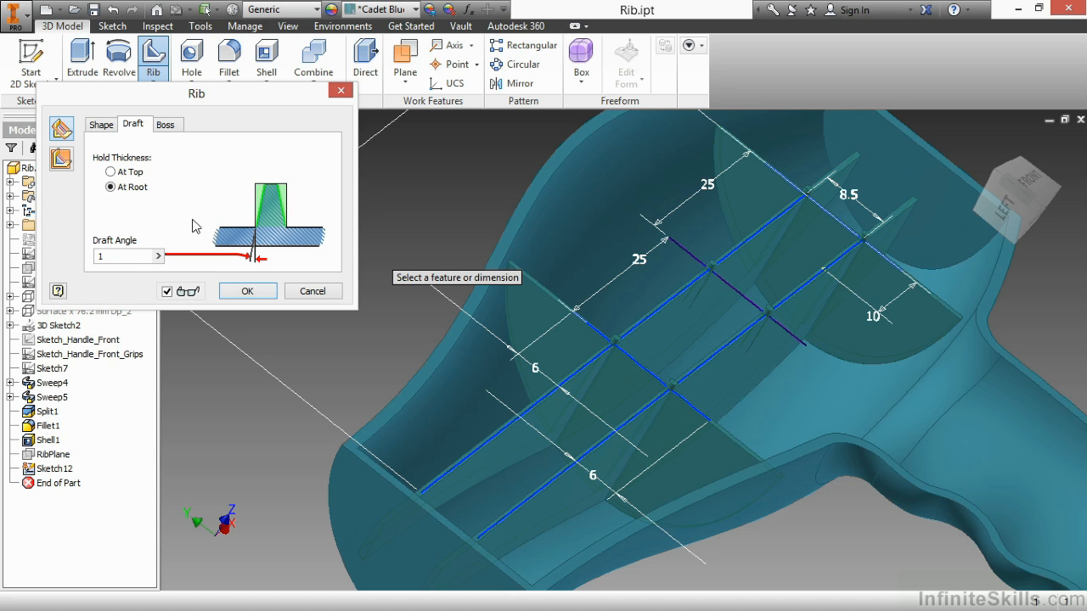
mouse_move(173, 139)
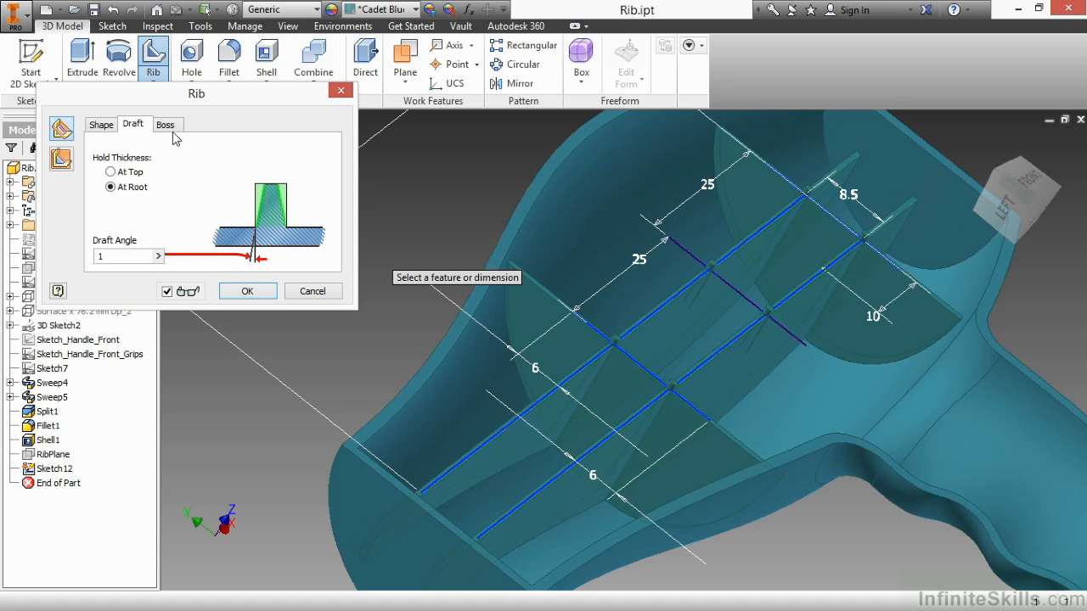
Uncheck boss Select All and set boss draft angle 1 and diameter 4.
click(166, 124)
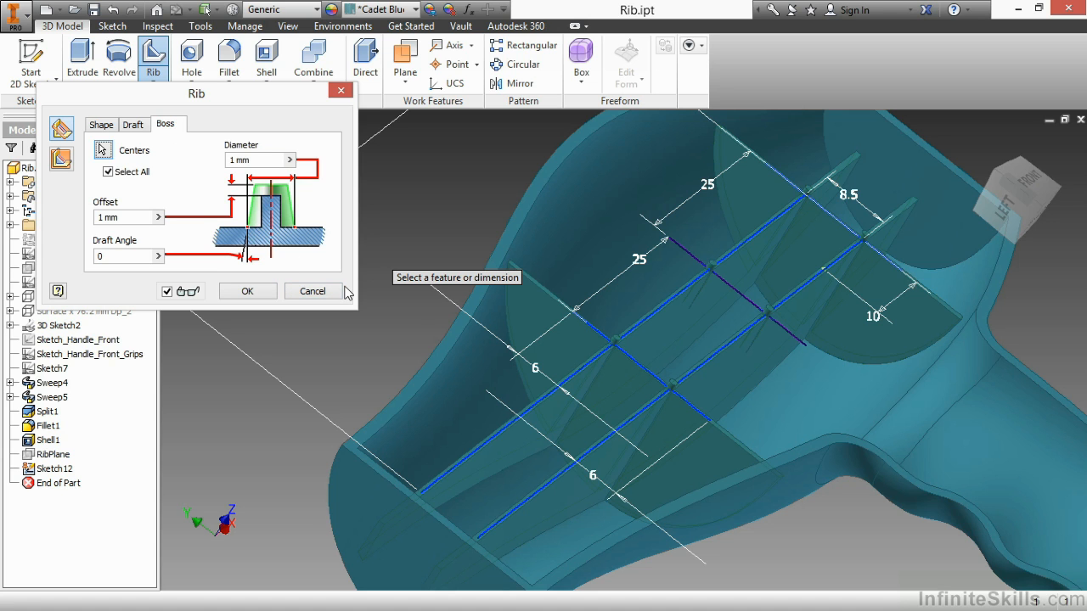
mouse_move(686, 275)
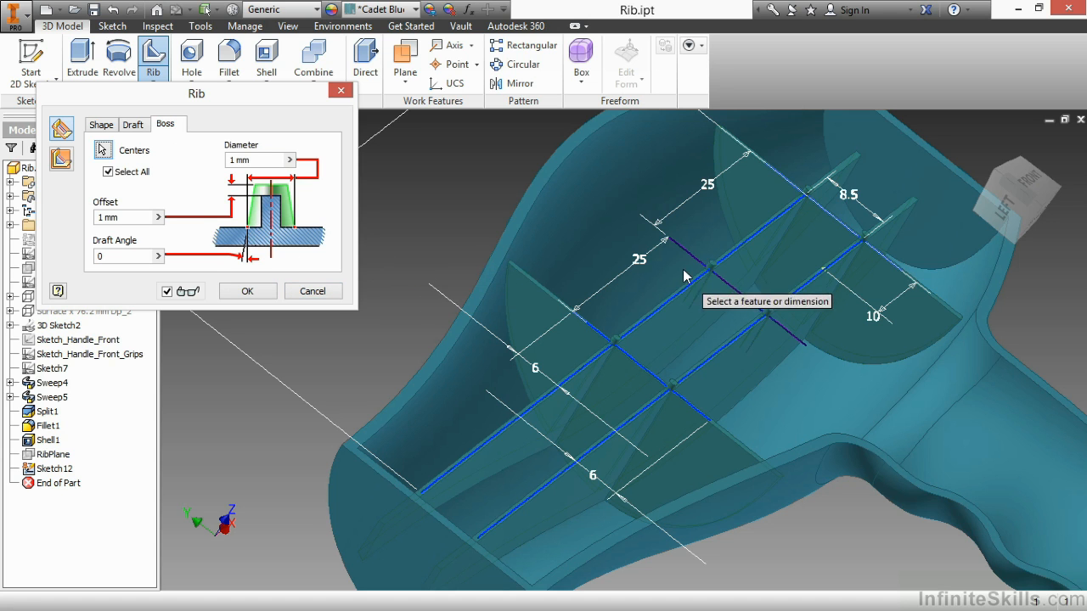
mouse_move(696, 264)
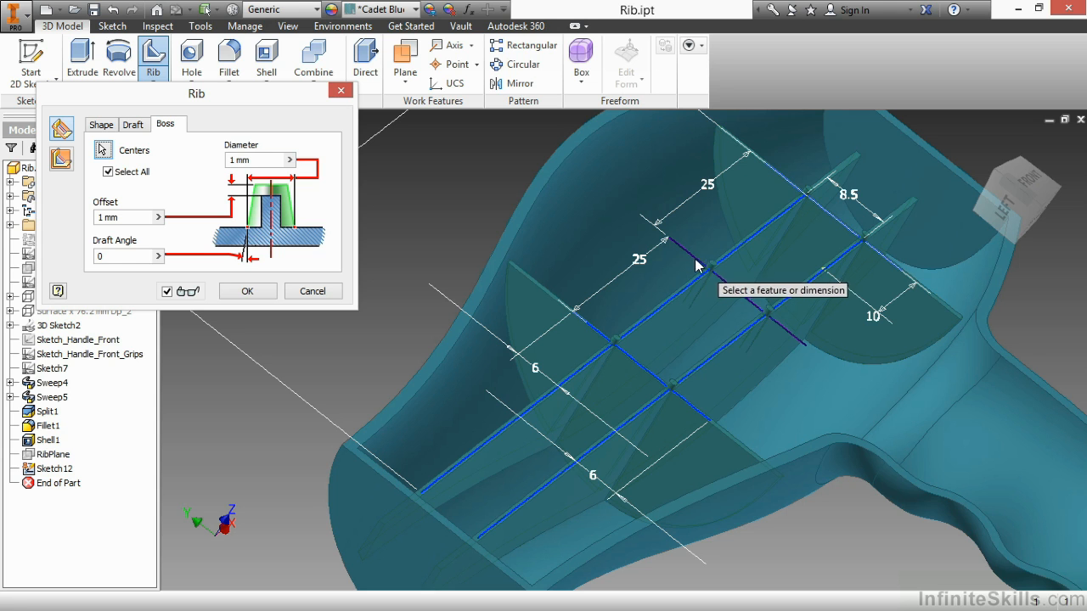
mouse_move(771, 319)
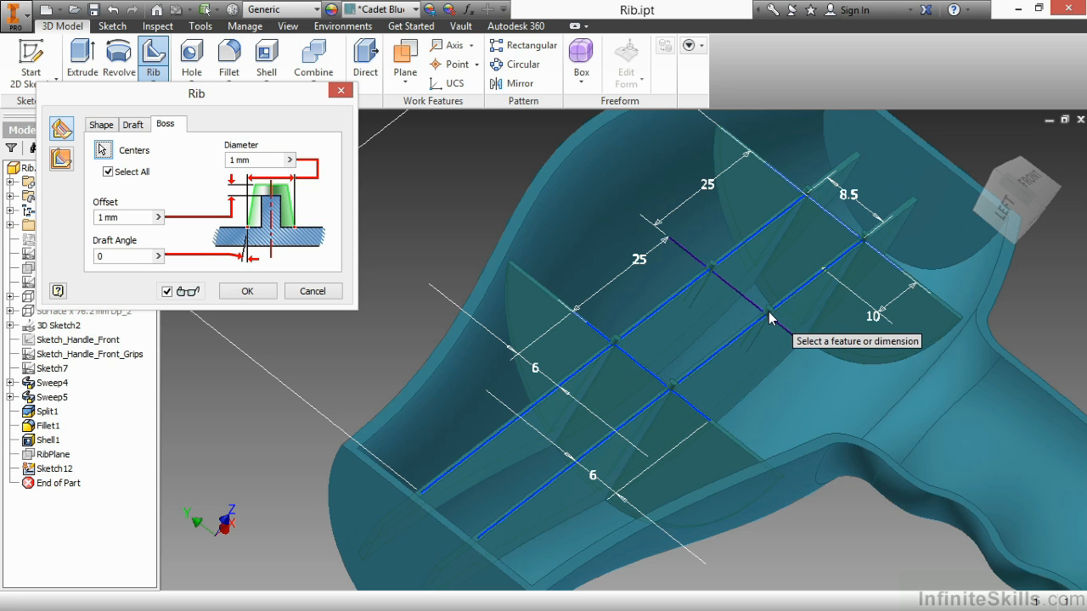
click(109, 171)
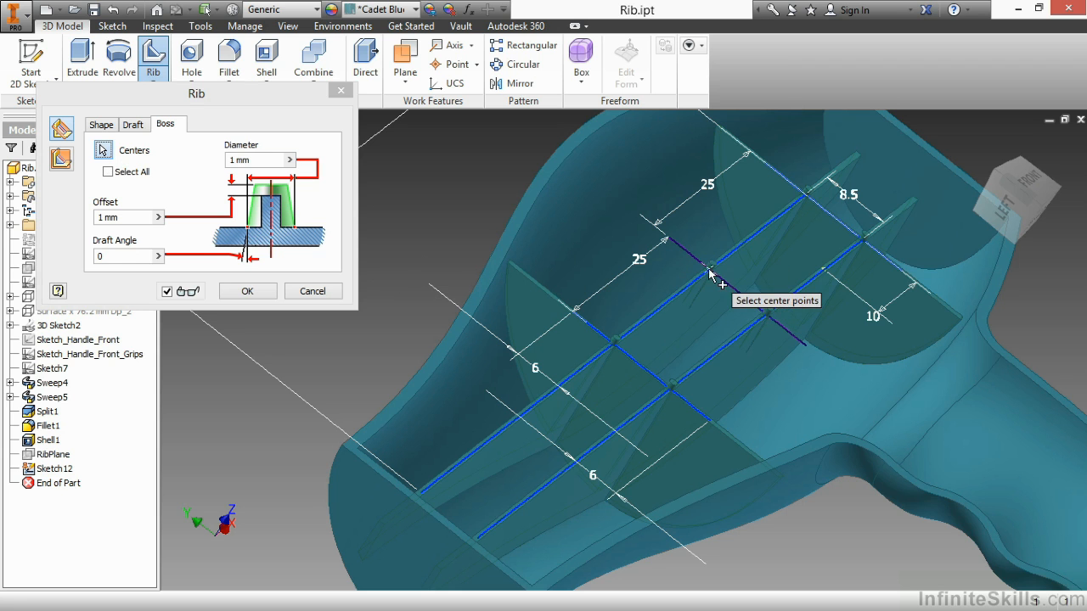
mouse_move(608, 324)
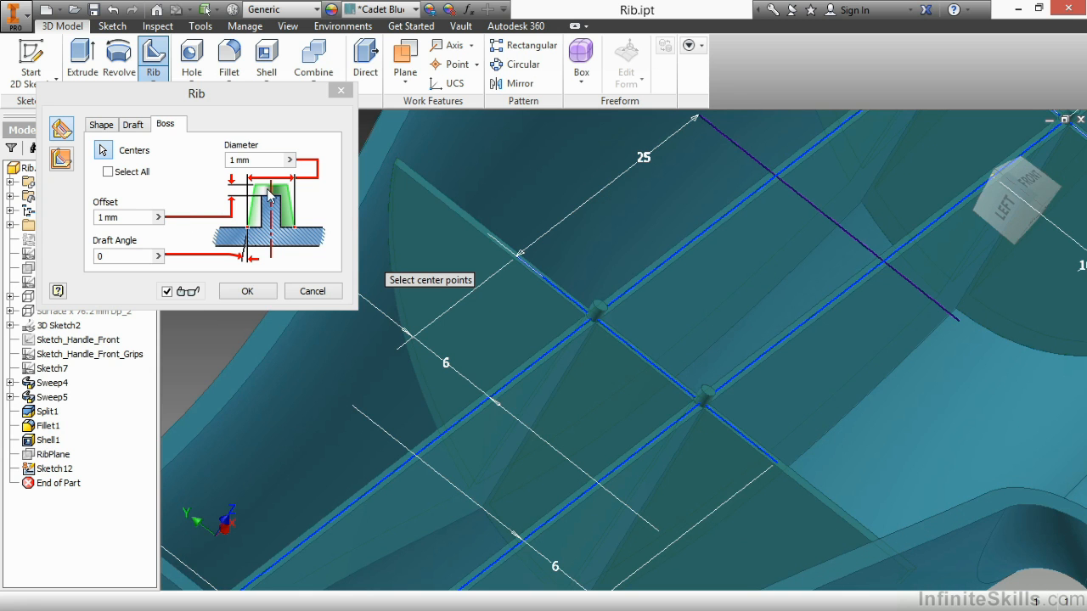
mouse_move(268, 197)
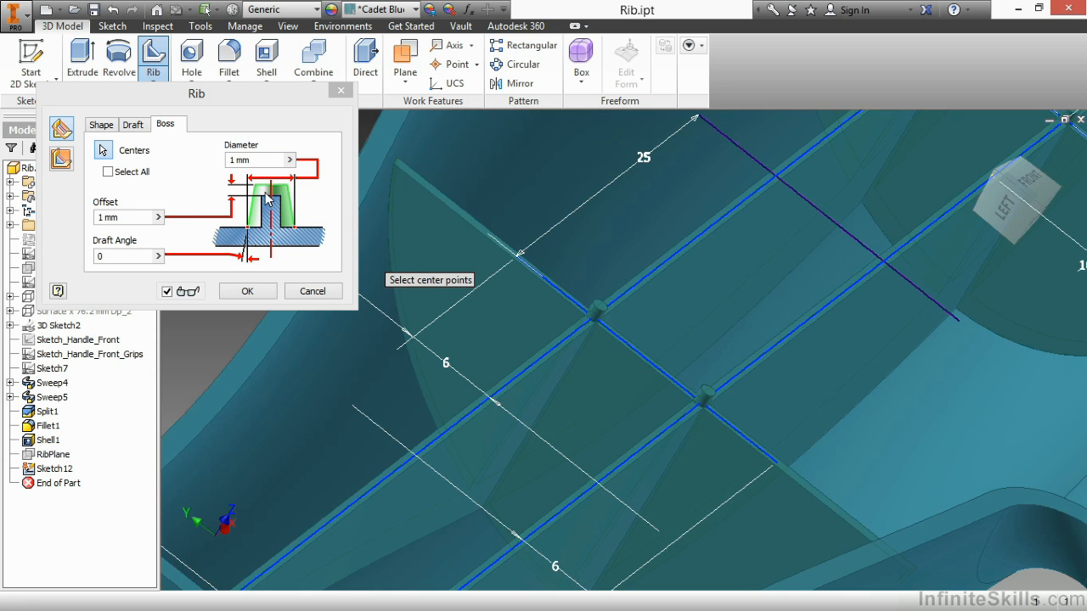
mouse_move(231, 207)
text(0)
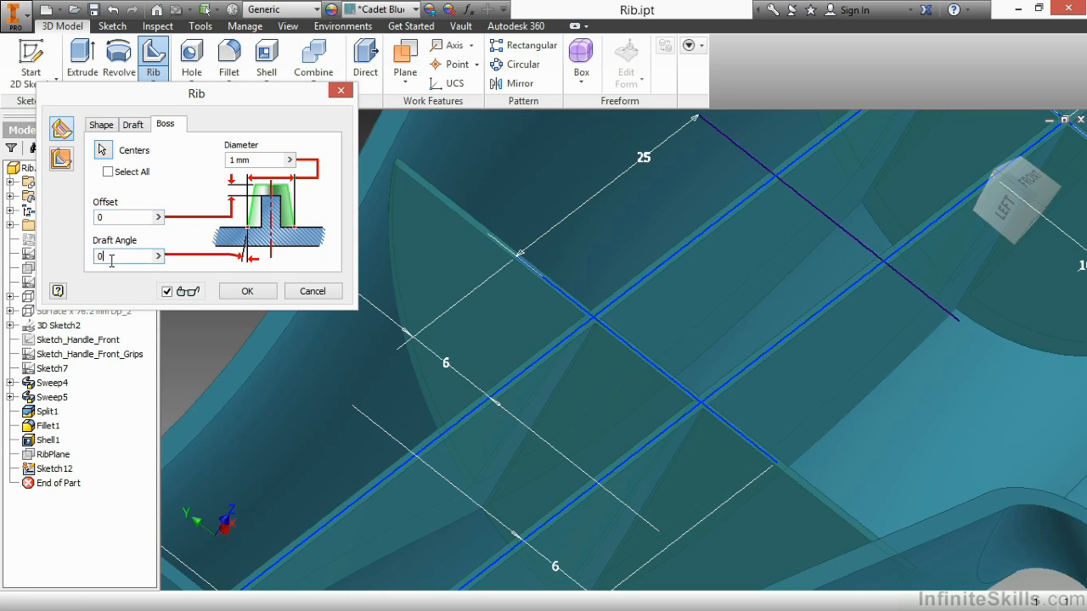
text(1)
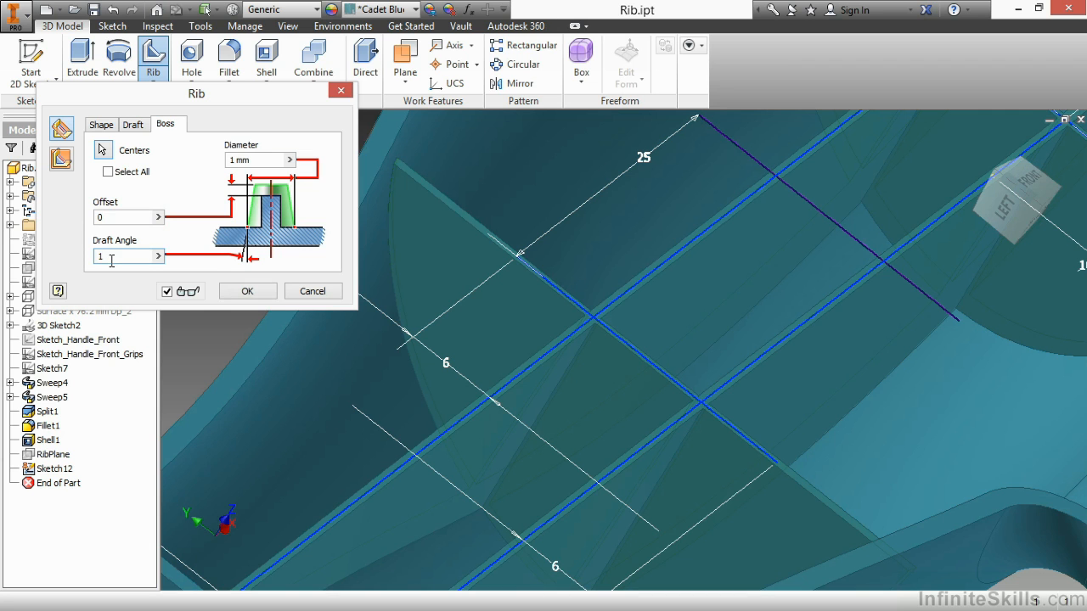
mouse_move(246, 160)
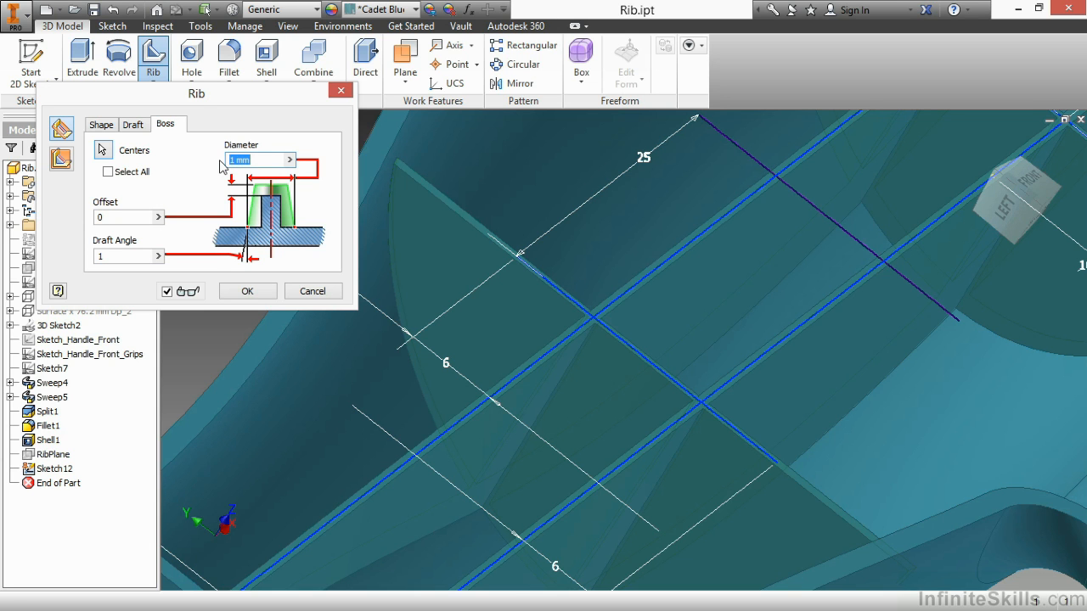
text(4)
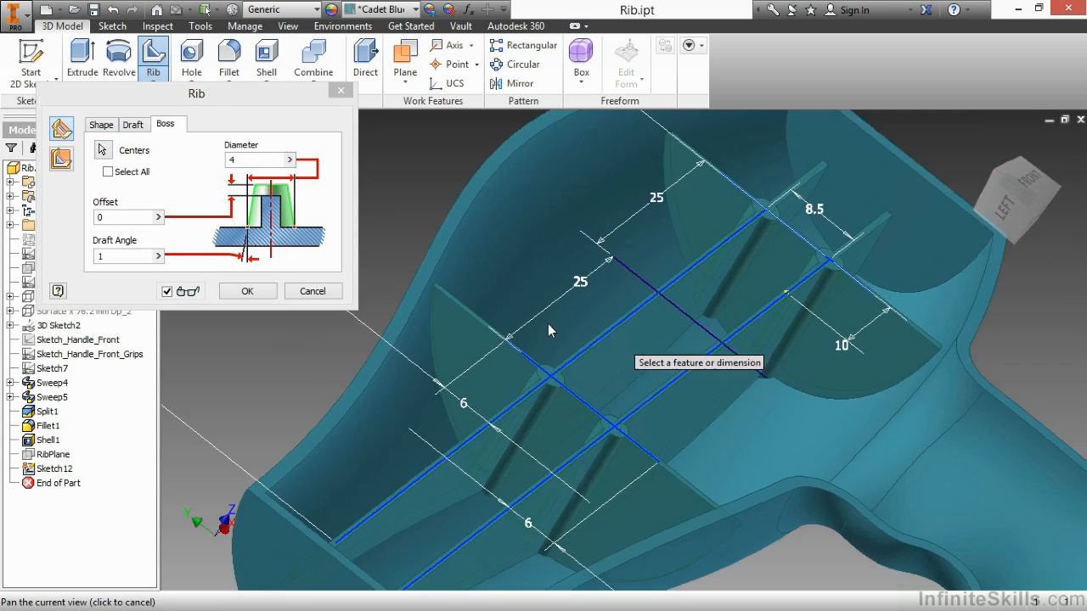
Confirm the Rib dialog to build Rib1 and orbit to inspect the grid.
click(248, 291)
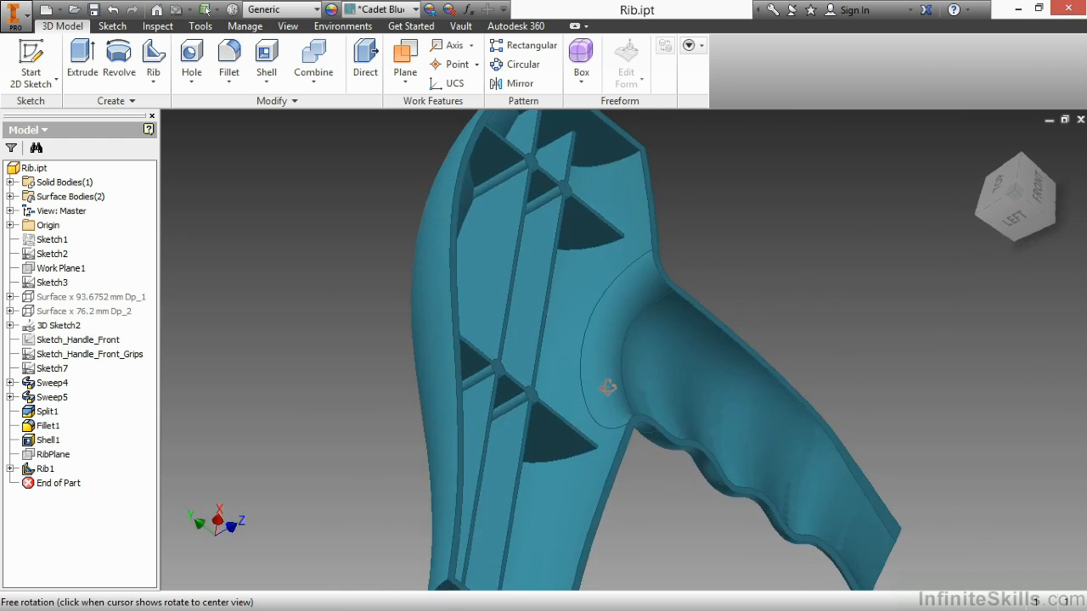
drag(608, 387, 571, 357)
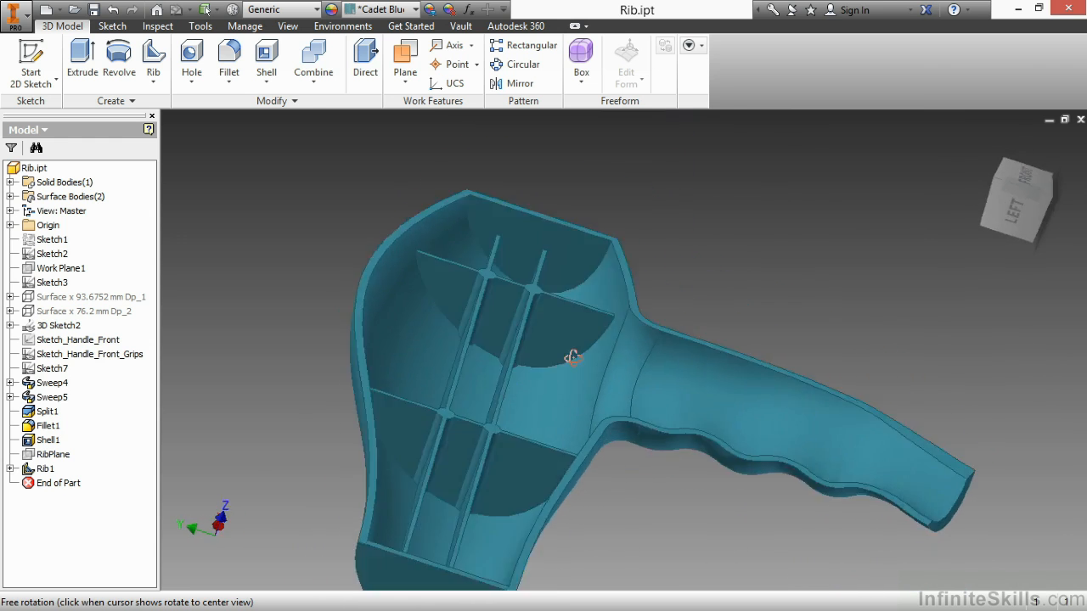
drag(570, 356, 516, 365)
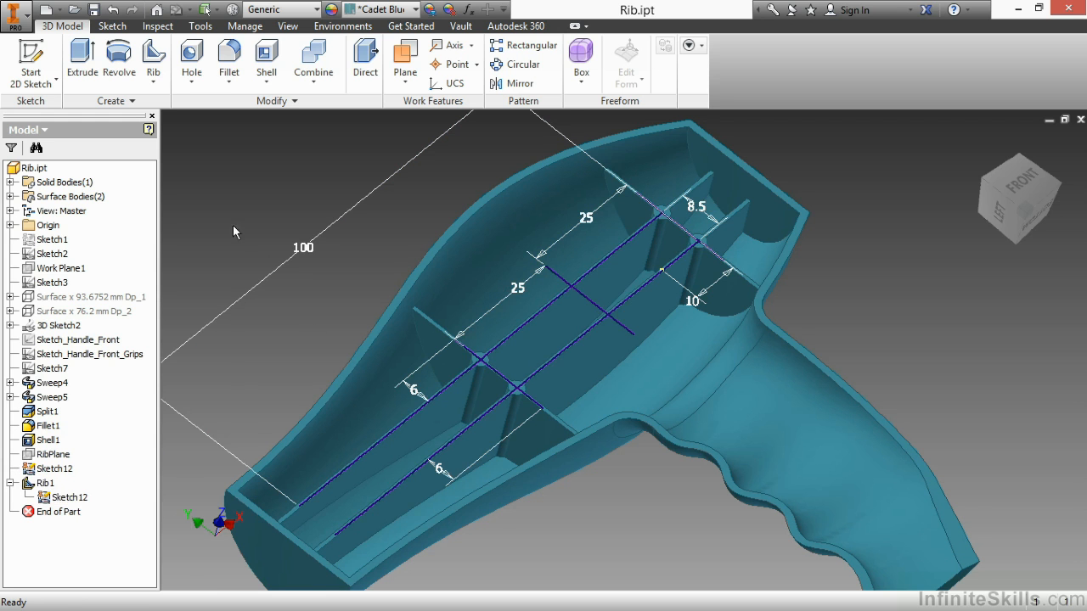
Build Rib2 from the middle Sketch12 line without Extend Profile, draft held at root, confirming the dialog.
click(153, 59)
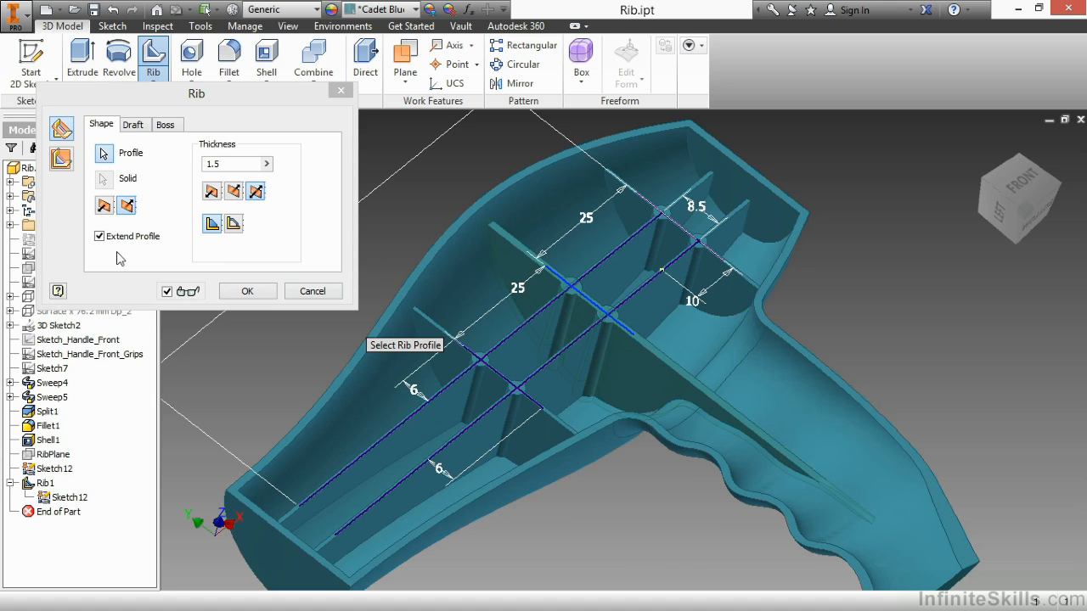
click(99, 236)
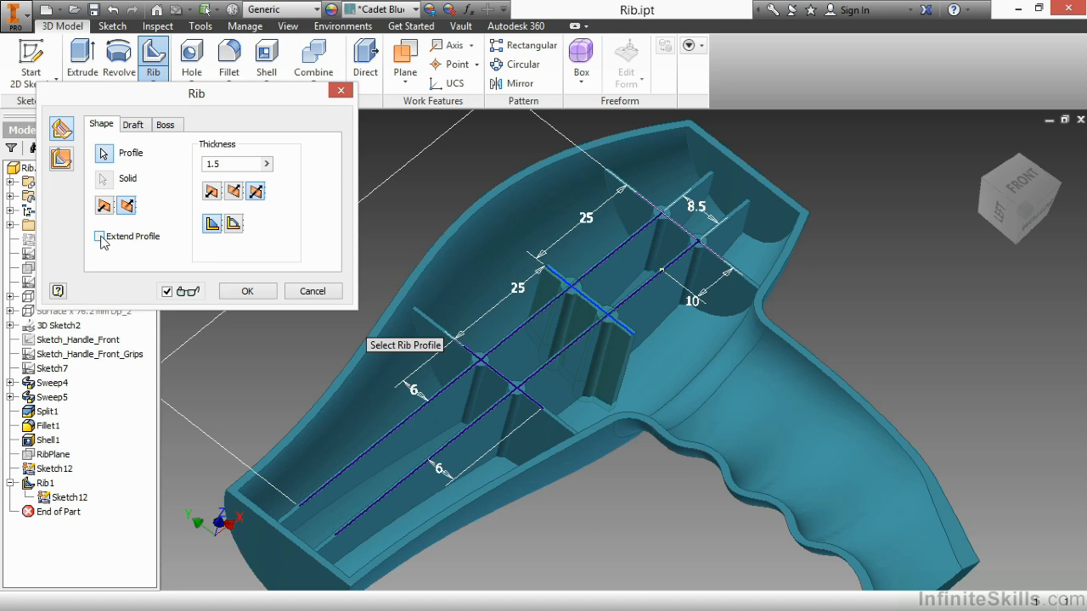
click(98, 236)
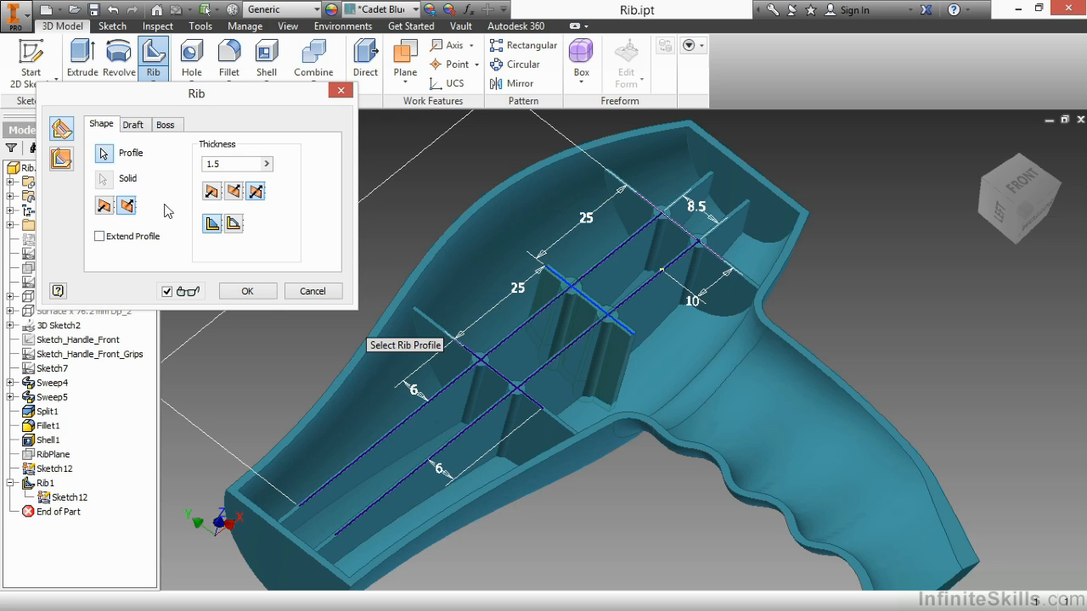
click(133, 124)
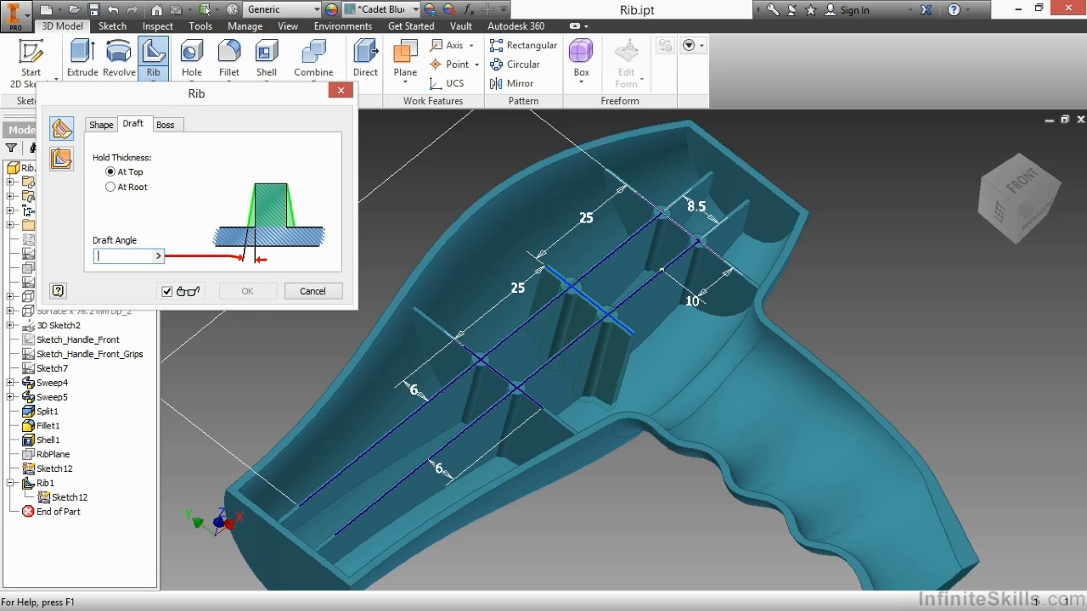
click(110, 187)
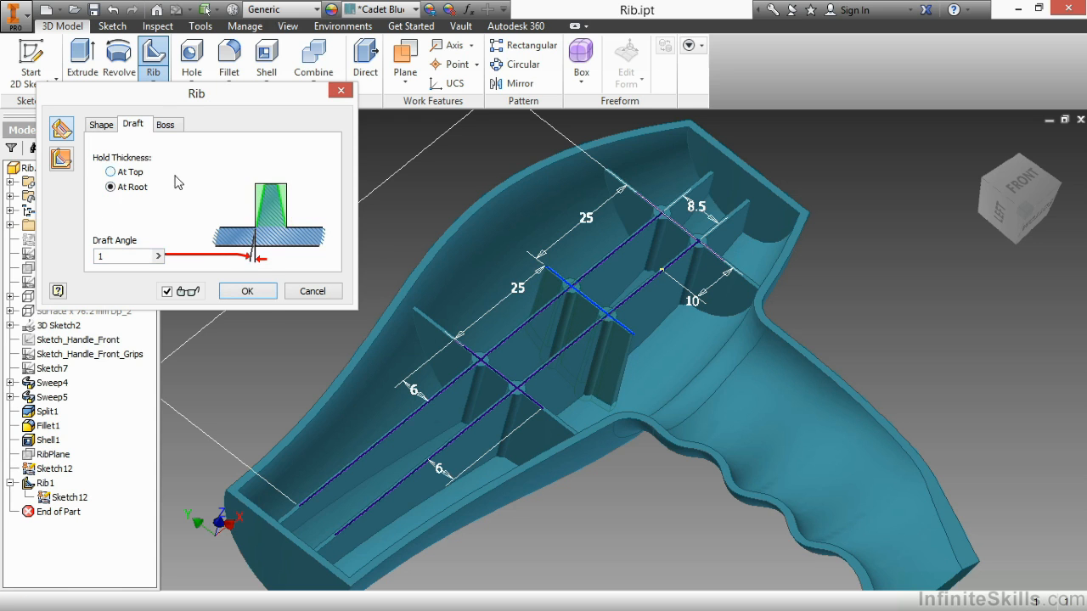
click(166, 124)
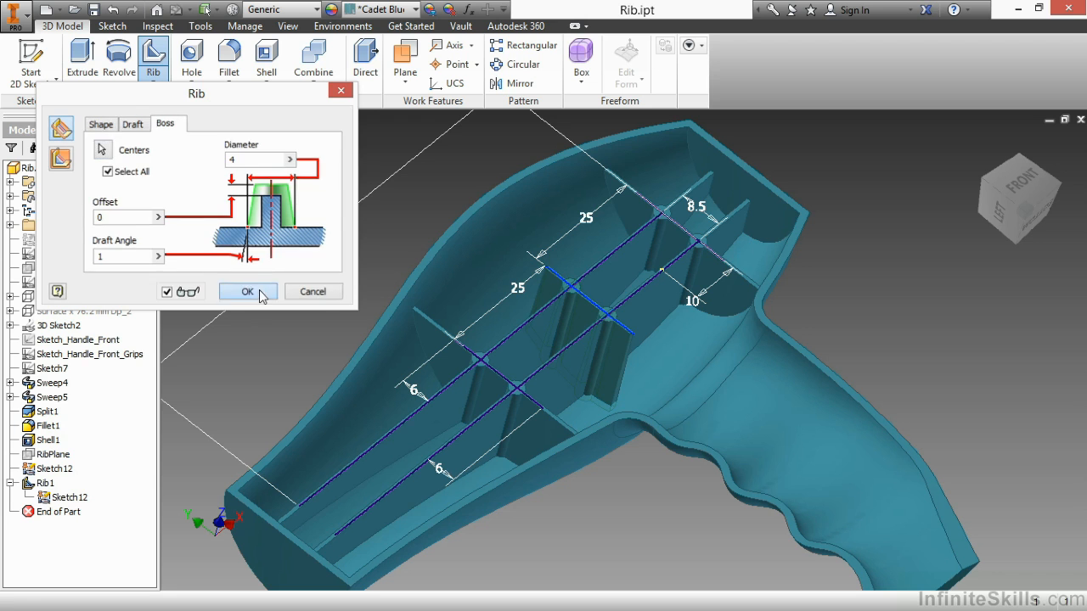
click(248, 292)
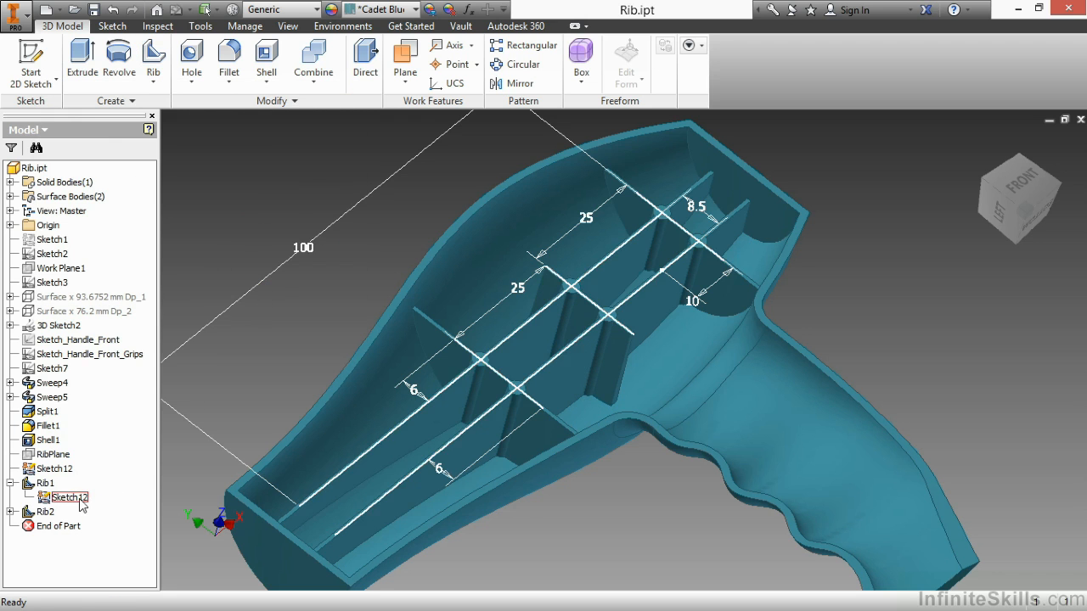